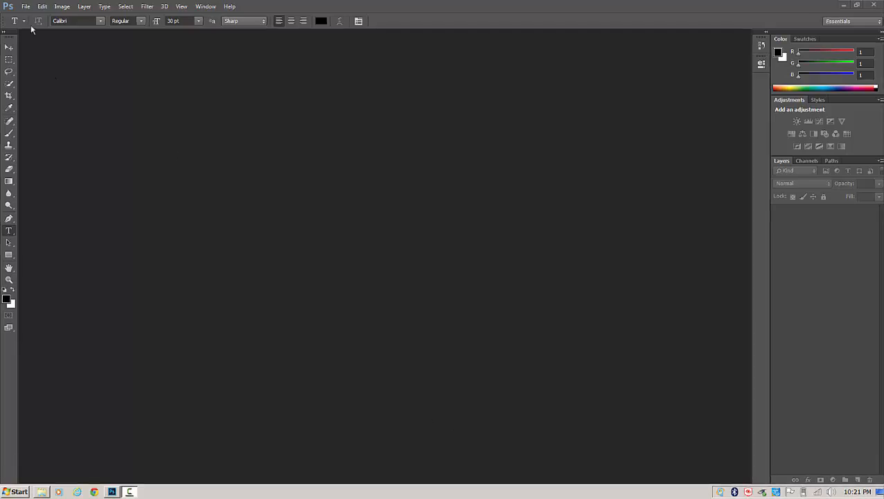
Start a new document and begin entering its 3 by 1 inch size at 300 ppi.
{"action": "left_click", "coordinate": [24, 6]}
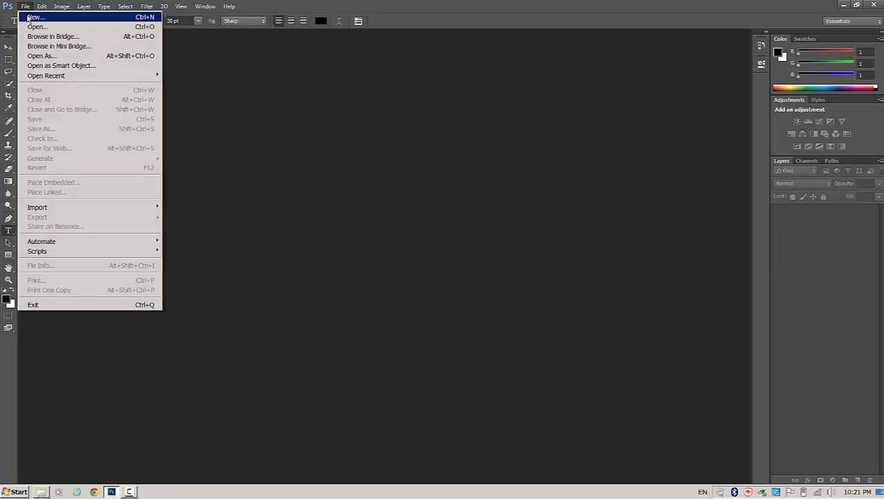
{"action": "left_click", "coordinate": [36, 17]}
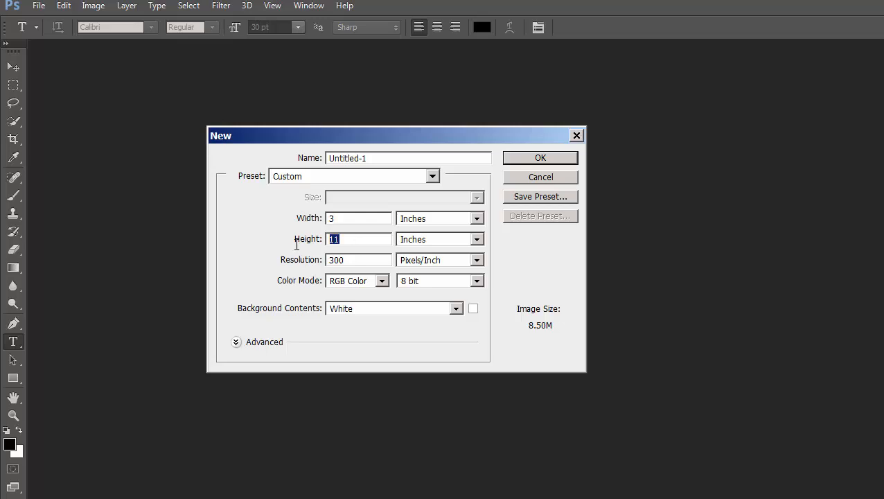
{"action": "type", "text": "1"}
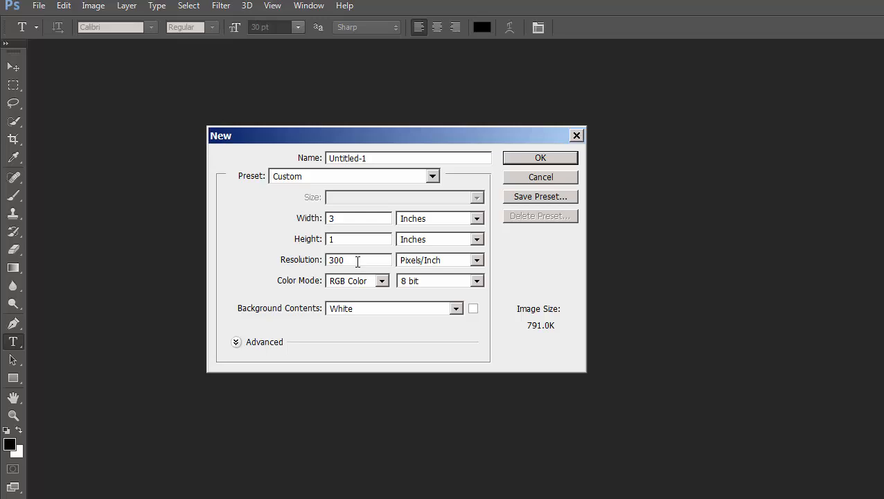
{"action": "mouse_move", "coordinate": [344, 260]}
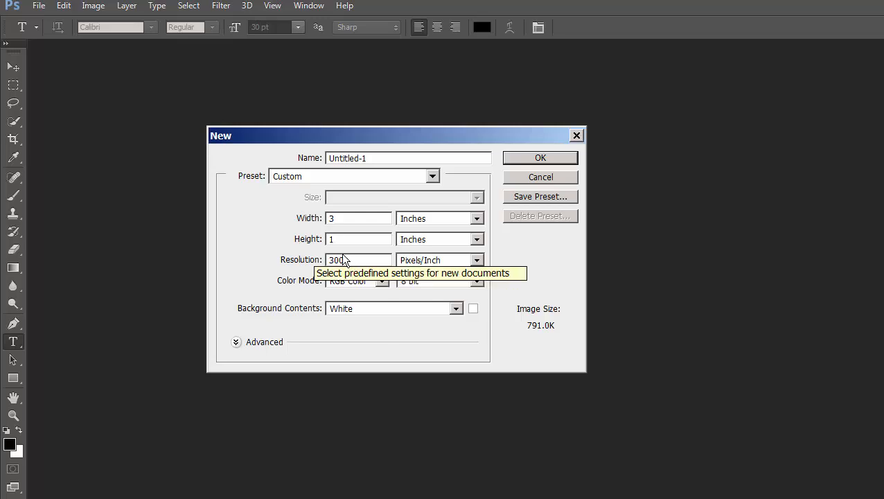
{"action": "mouse_move", "coordinate": [468, 284]}
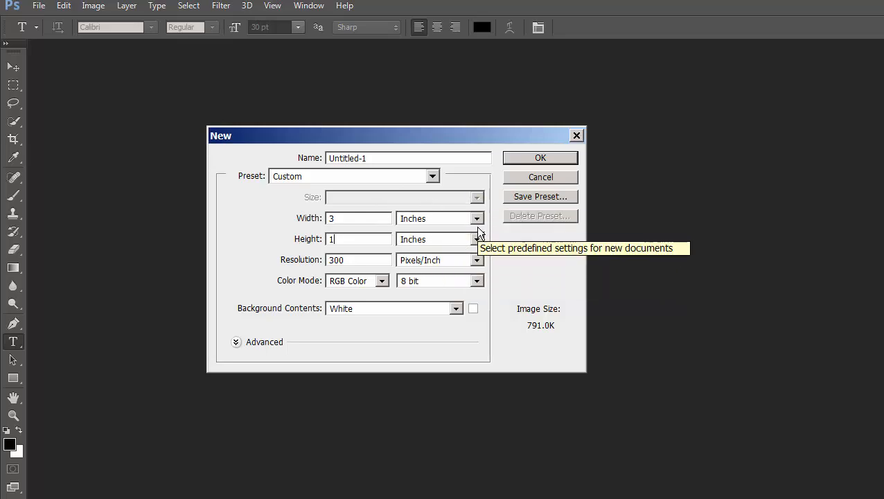
Keep inches as the unit and set Background Contents to Background Color.
{"action": "left_click", "coordinate": [477, 219]}
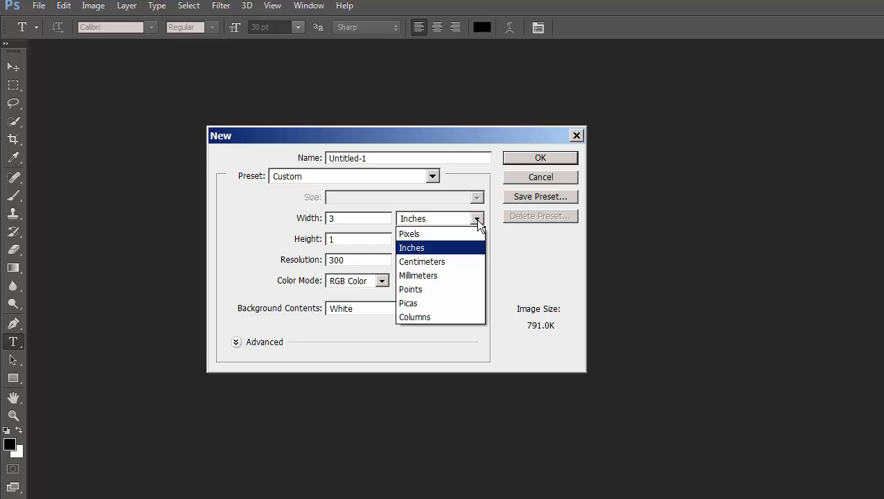
{"action": "left_click", "coordinate": [411, 247]}
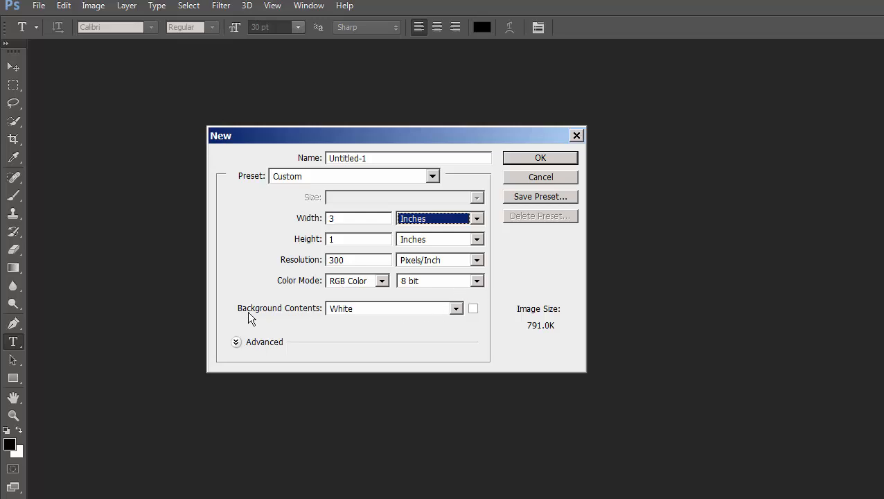
{"action": "mouse_move", "coordinate": [444, 327]}
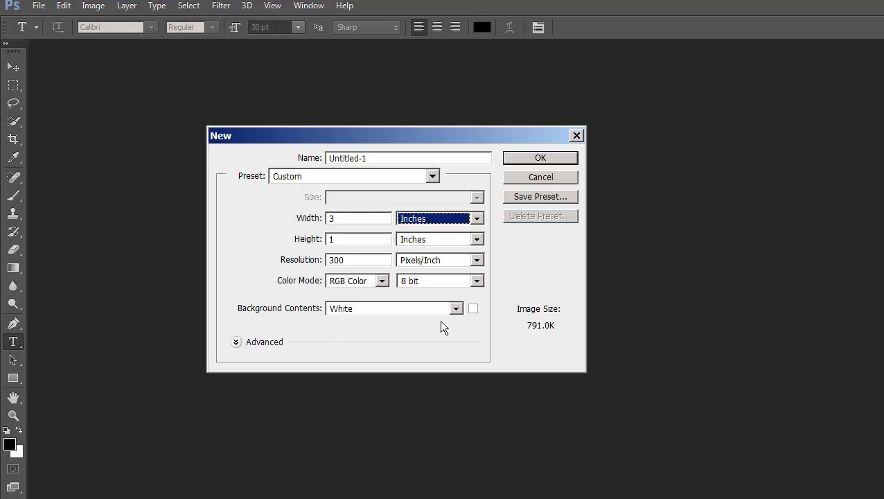
{"action": "left_click", "coordinate": [456, 308]}
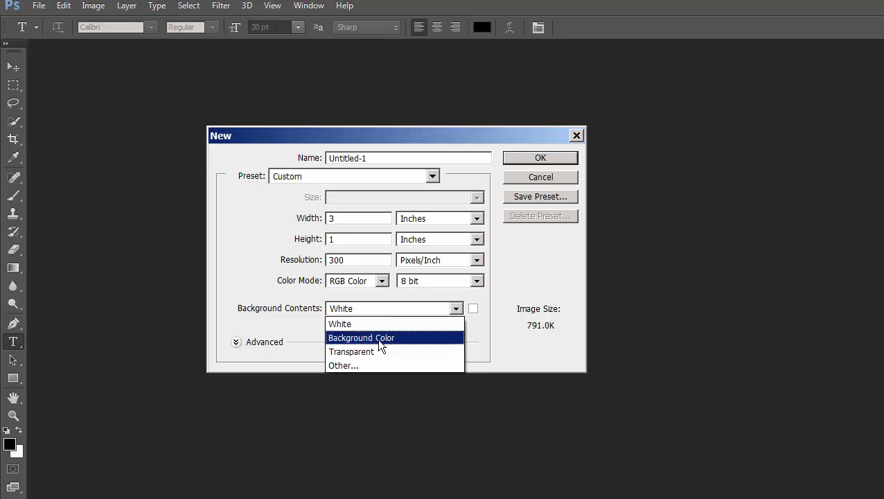
{"action": "left_click", "coordinate": [360, 338]}
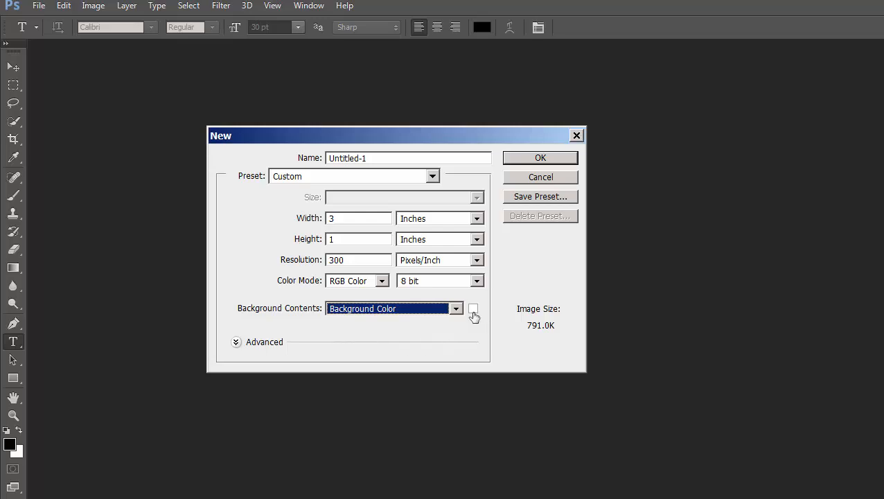
Bring up the background colour picker and slide the hue into the blue range, sampling a dark blue.
{"action": "left_click", "coordinate": [474, 308]}
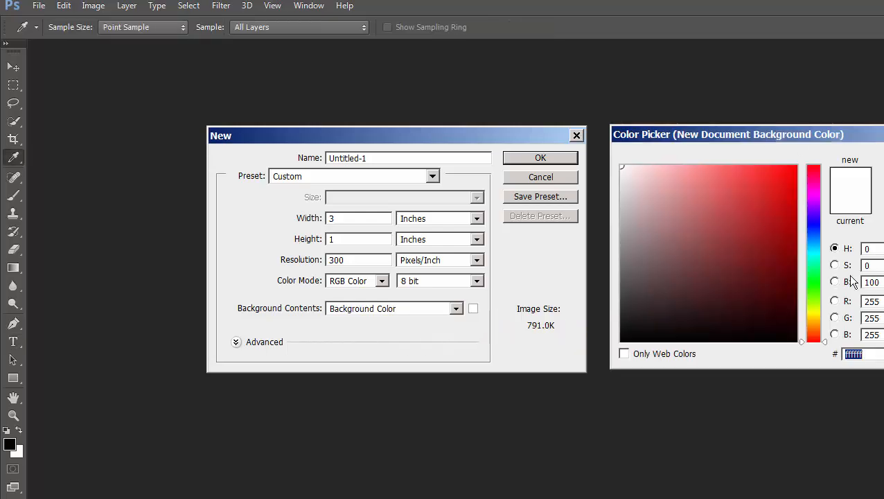
{"action": "left_click", "coordinate": [713, 174]}
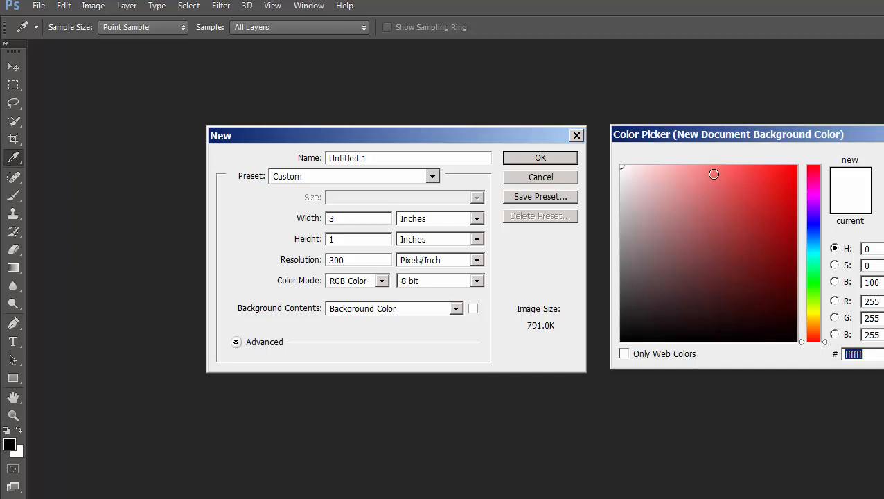
{"action": "mouse_move", "coordinate": [818, 169]}
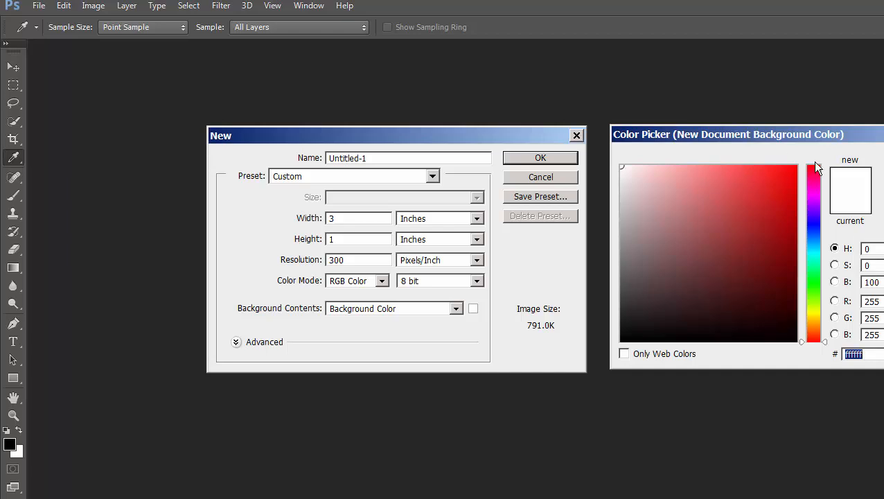
{"action": "mouse_move", "coordinate": [814, 300]}
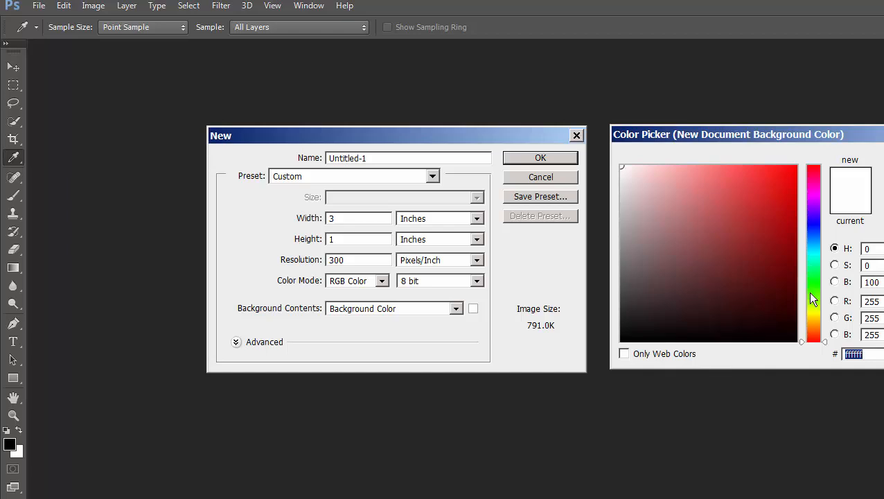
{"action": "left_click", "coordinate": [813, 178]}
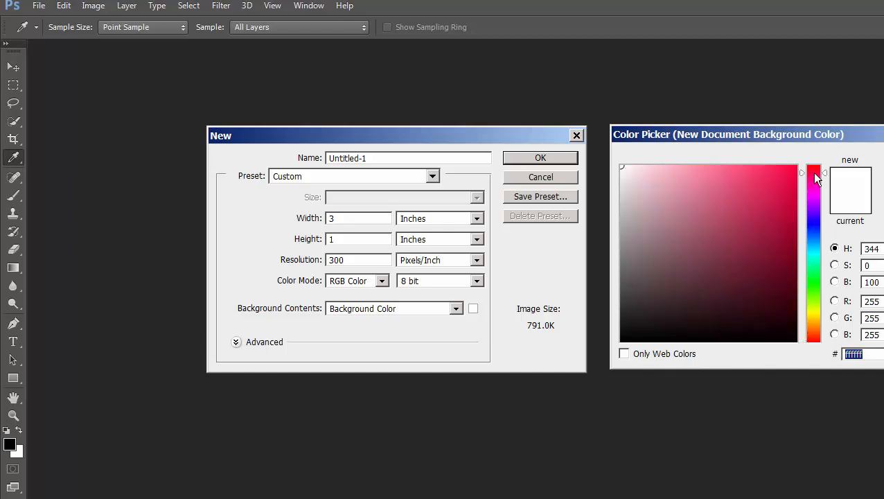
{"action": "left_click_drag", "start_coordinate": [814, 173], "coordinate": [814, 248]}
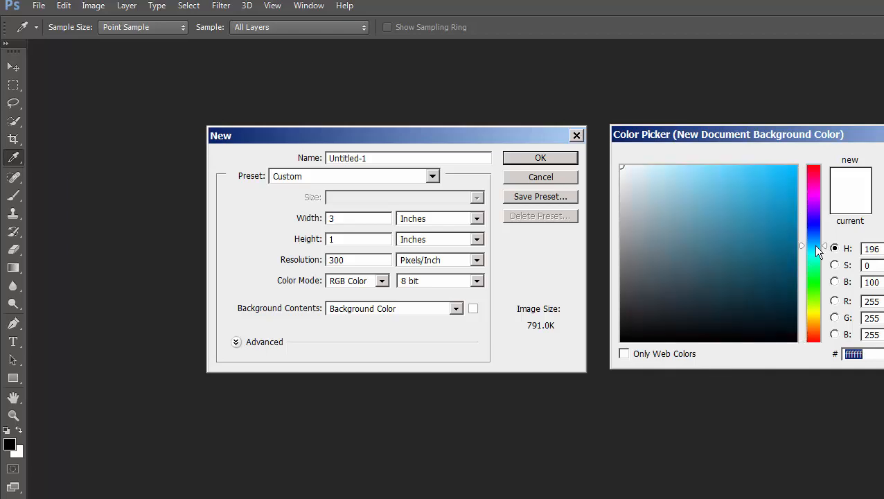
{"action": "left_click", "coordinate": [681, 239]}
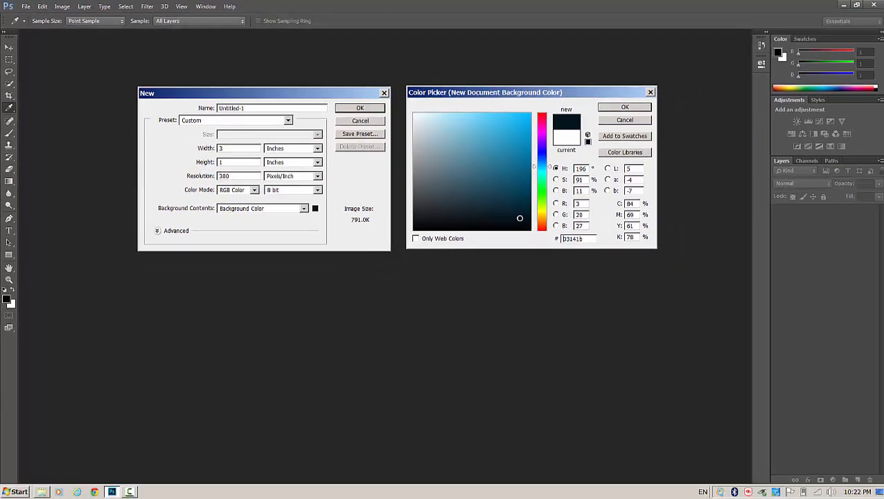
Try bright and muted blues, settling on a pale blue-grey shade.
{"action": "left_click", "coordinate": [522, 146]}
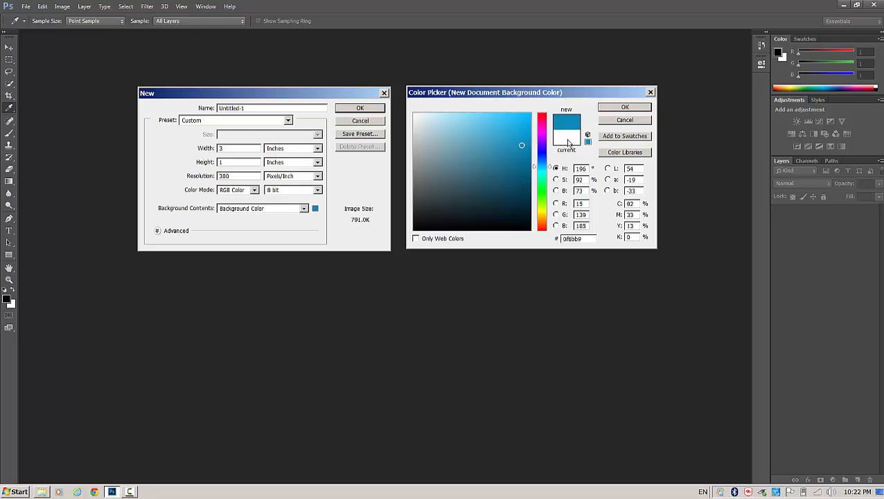
{"action": "left_click", "coordinate": [471, 126]}
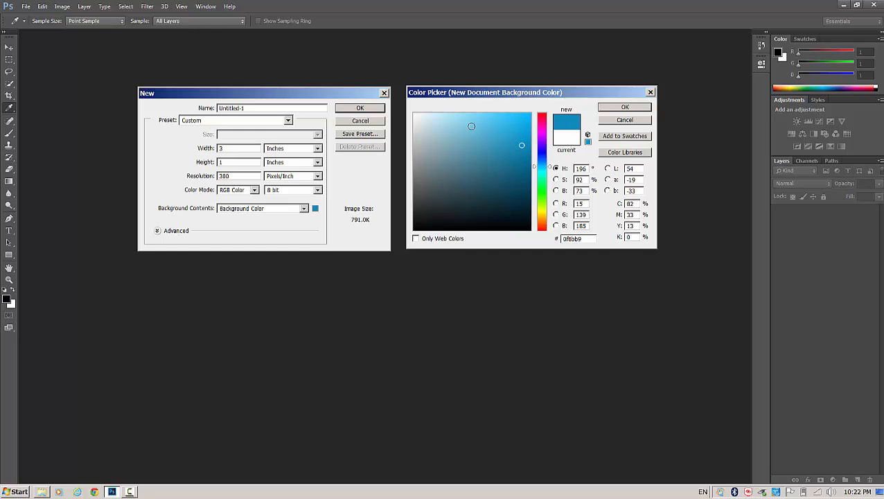
{"action": "left_click", "coordinate": [451, 173]}
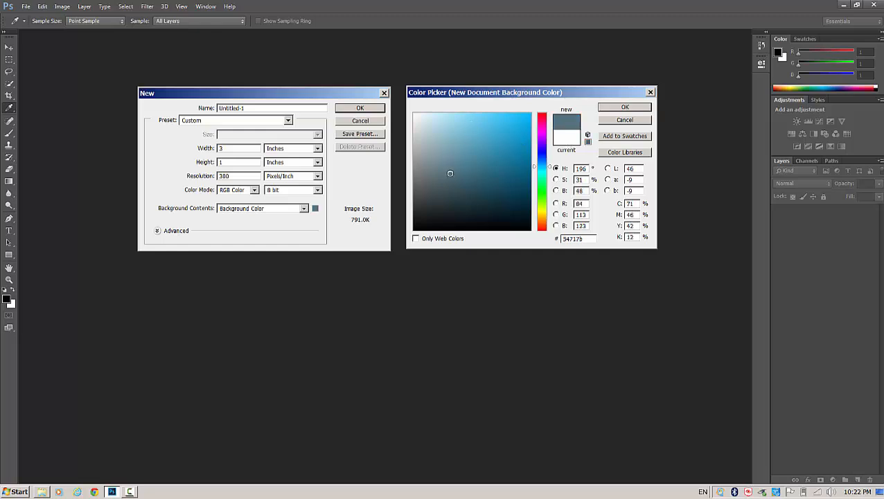
{"action": "left_click", "coordinate": [426, 125]}
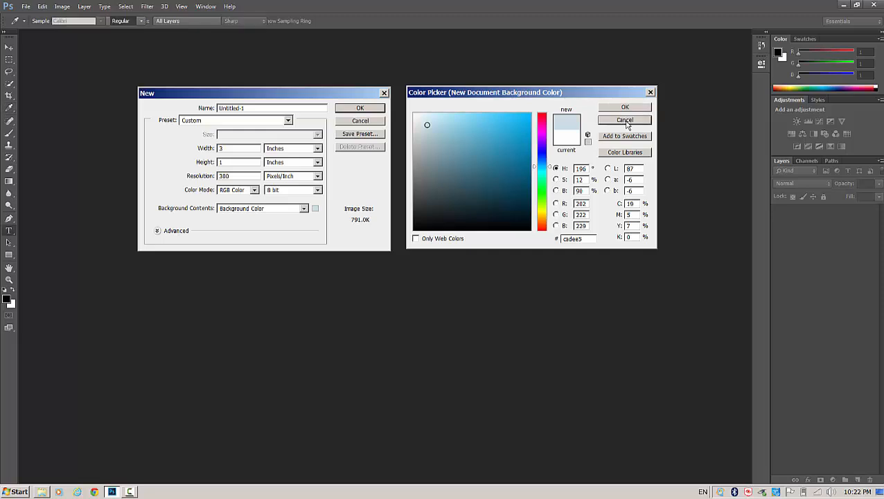
Cancel the colour picker, set Background Contents to White and create the document.
{"action": "left_click", "coordinate": [624, 119]}
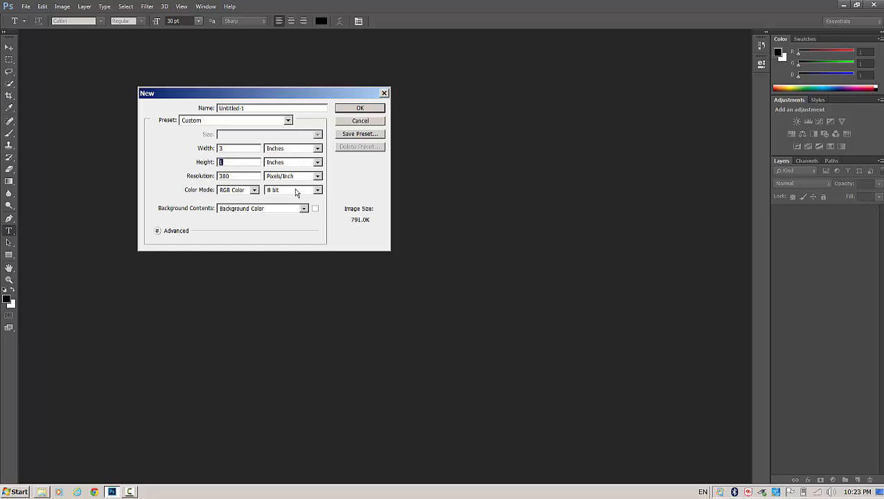
{"action": "mouse_move", "coordinate": [285, 194]}
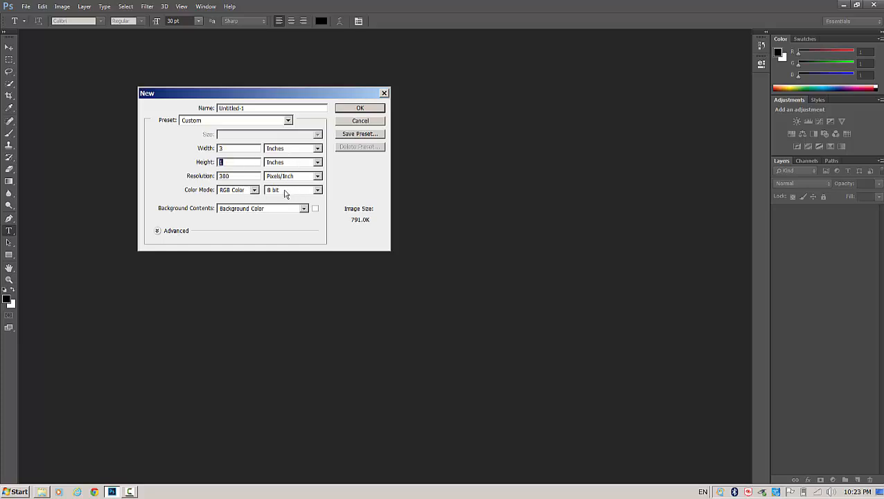
{"action": "left_click", "coordinate": [304, 208]}
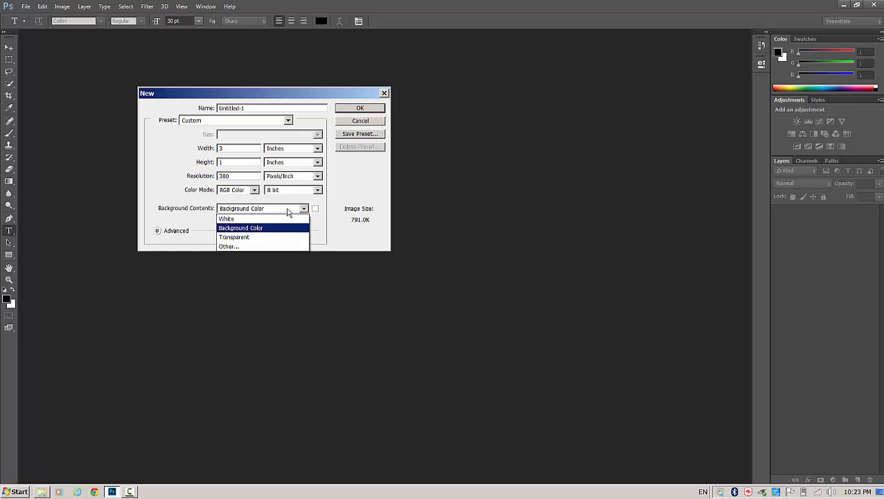
{"action": "left_click", "coordinate": [226, 219]}
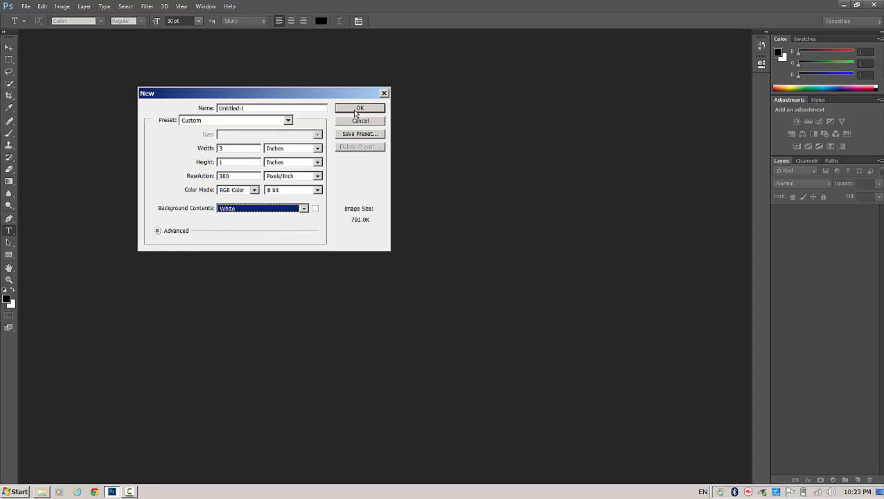
{"action": "left_click", "coordinate": [360, 108]}
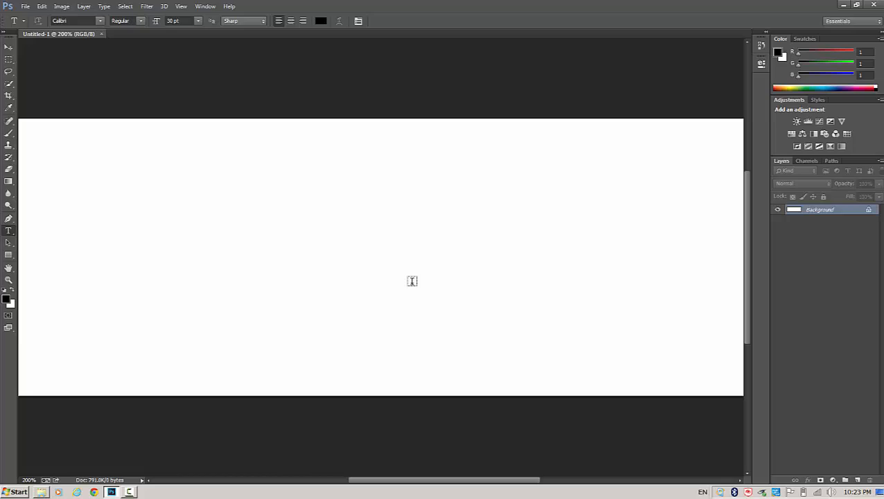
{"action": "mouse_move", "coordinate": [232, 324]}
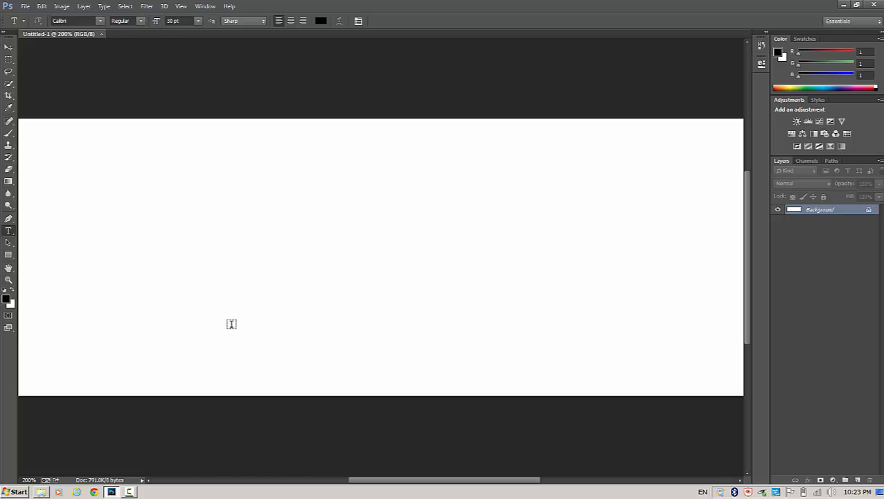
{"action": "mouse_move", "coordinate": [341, 197]}
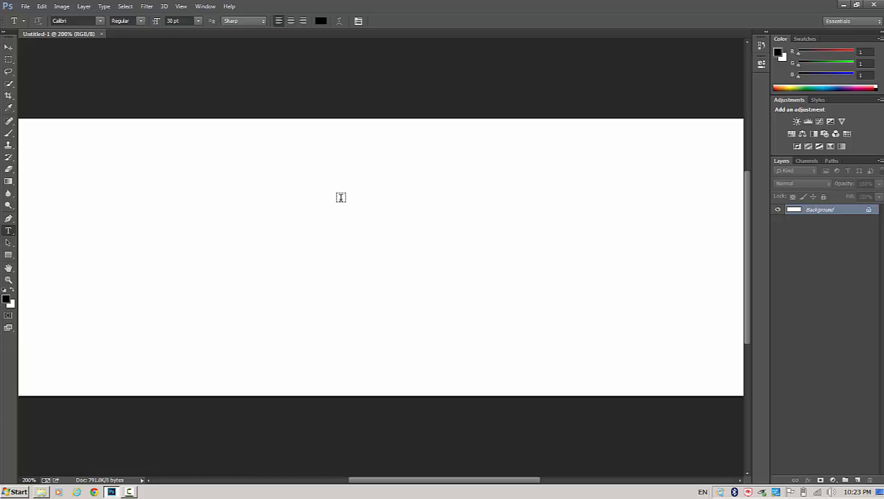
{"action": "mouse_move", "coordinate": [214, 333]}
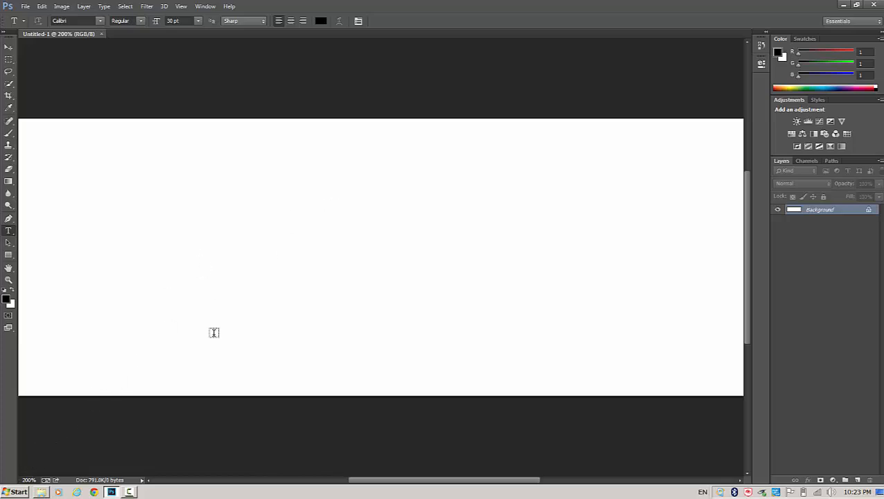
{"action": "mouse_move", "coordinate": [345, 231]}
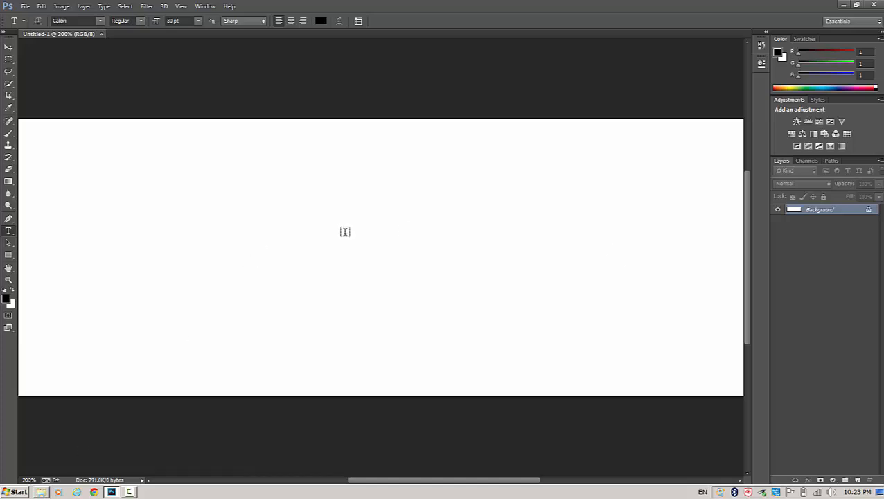
{"action": "mouse_move", "coordinate": [513, 254]}
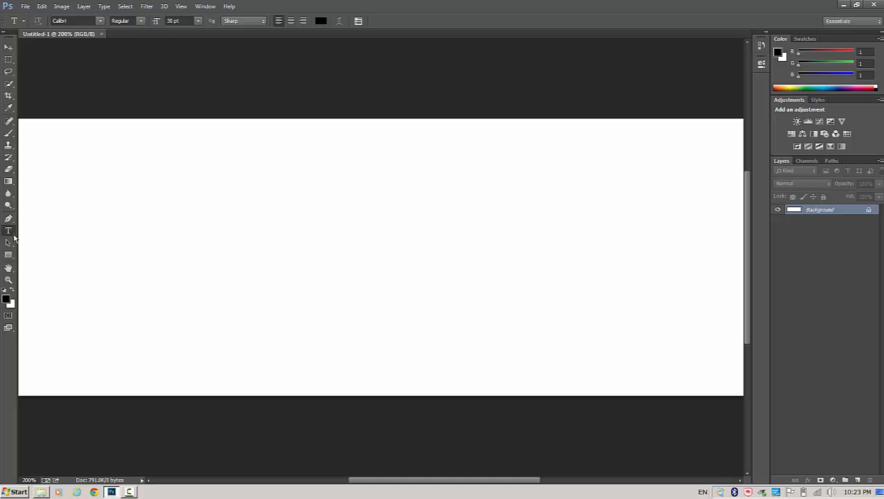
{"action": "mouse_move", "coordinate": [8, 230]}
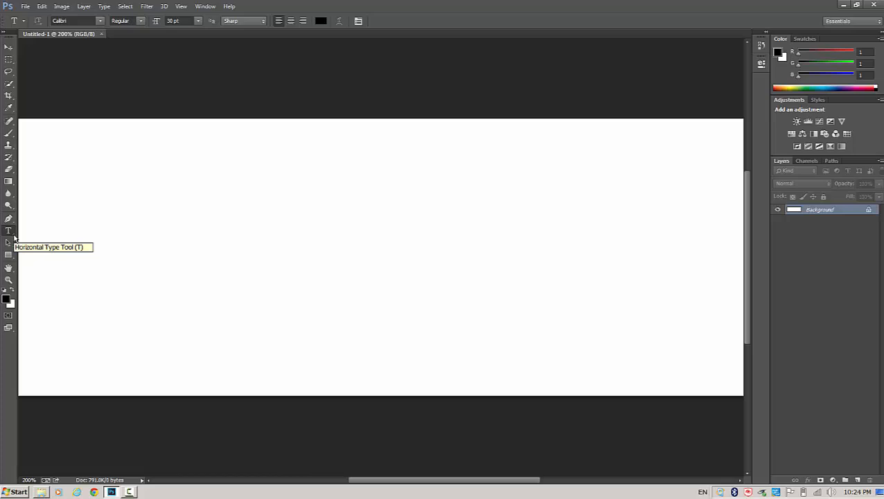
{"action": "mouse_move", "coordinate": [14, 238]}
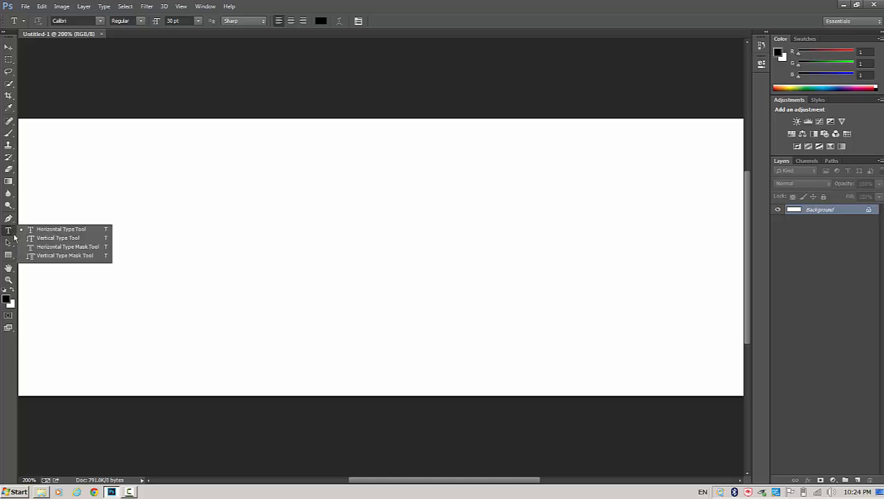
{"action": "mouse_move", "coordinate": [61, 228]}
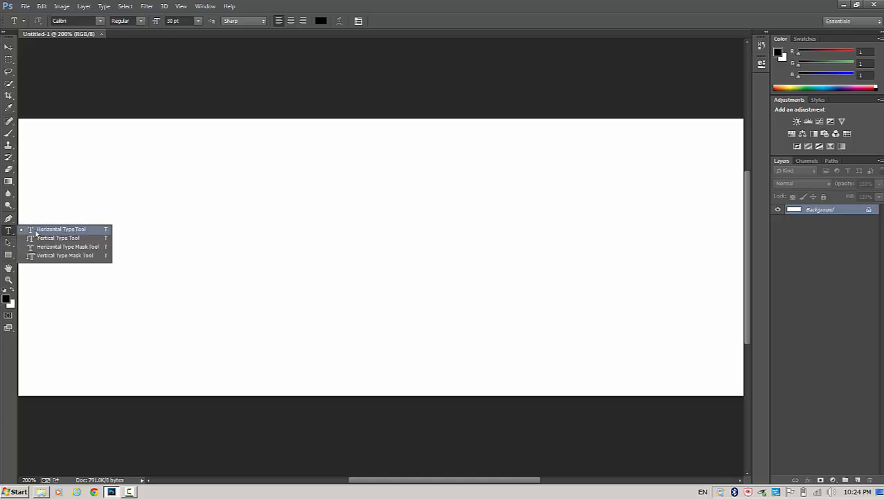
{"action": "mouse_move", "coordinate": [58, 238]}
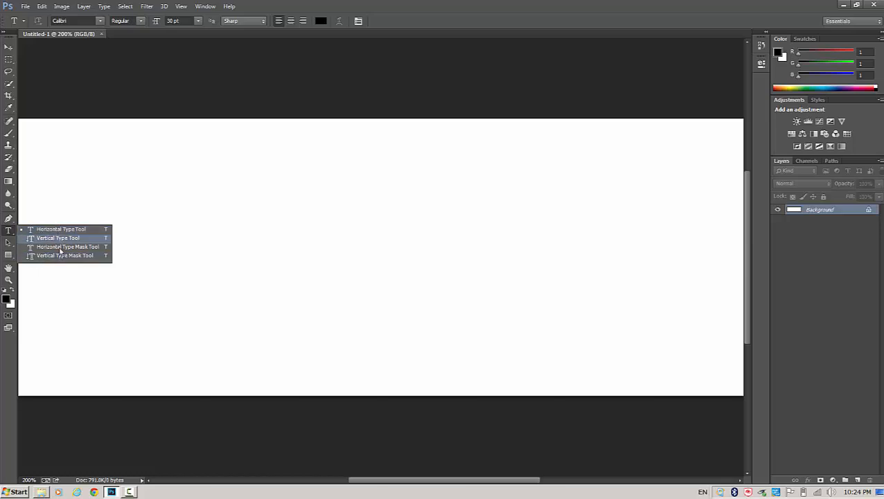
{"action": "mouse_move", "coordinate": [74, 235]}
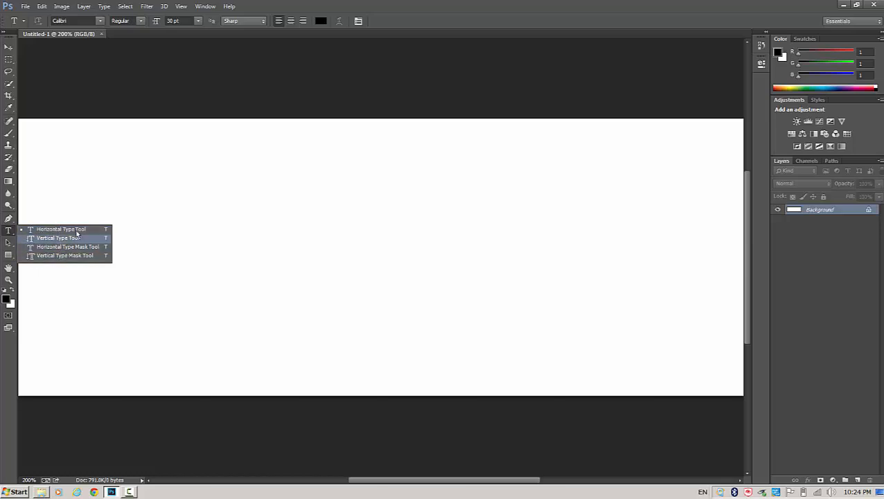
{"action": "mouse_move", "coordinate": [78, 229]}
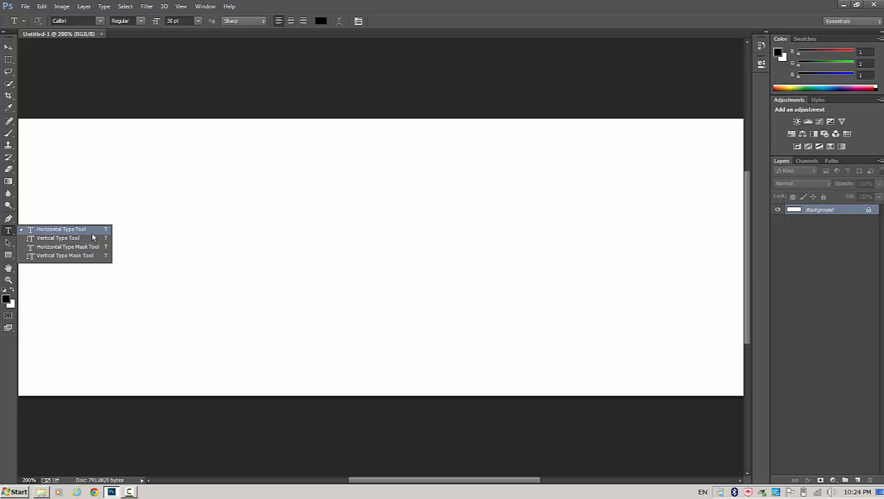
{"action": "mouse_move", "coordinate": [66, 247]}
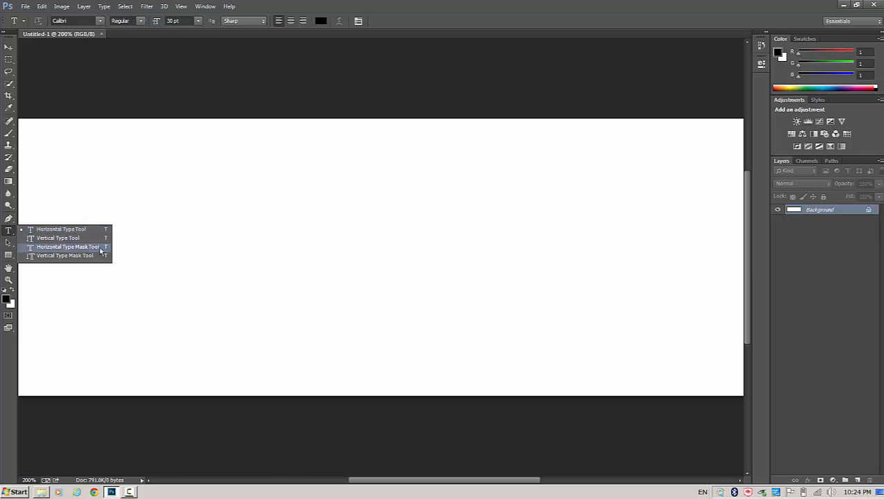
{"action": "mouse_move", "coordinate": [65, 255]}
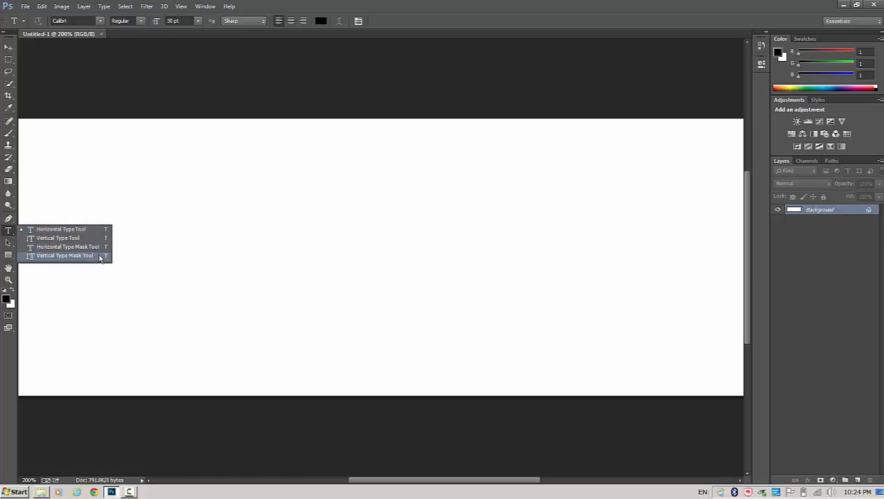
{"action": "mouse_move", "coordinate": [67, 247]}
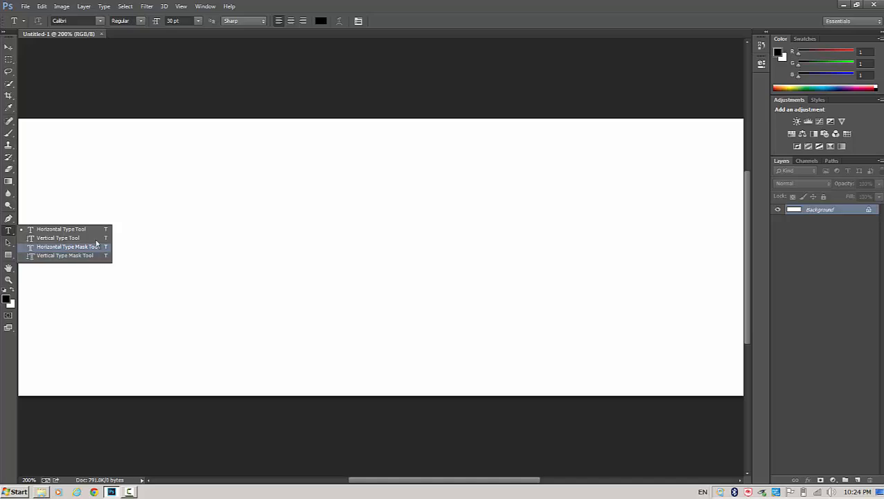
{"action": "mouse_move", "coordinate": [61, 230]}
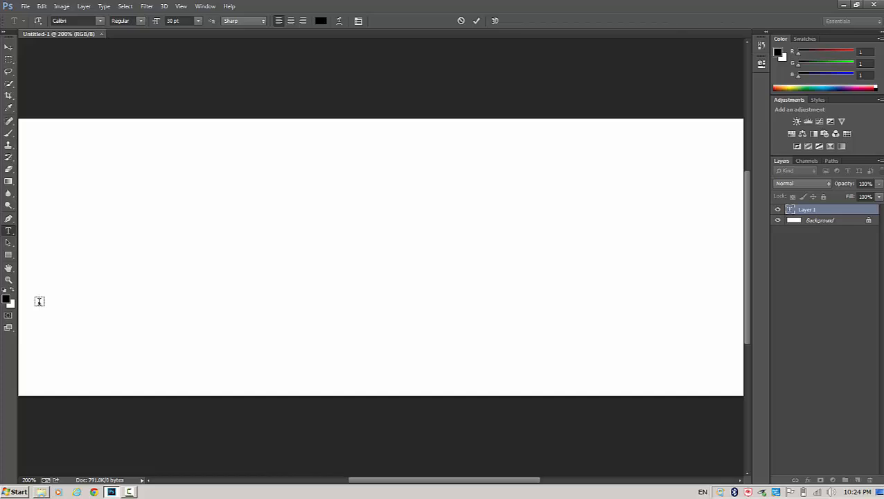
Type the word 'Imported' on the new text layer at the left of the canvas.
{"action": "type", "text": "Imp"}
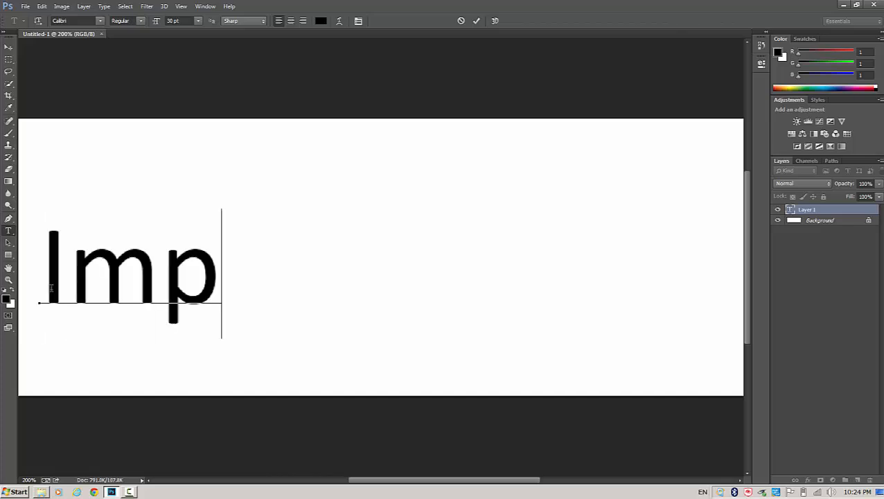
{"action": "type", "text": "orted"}
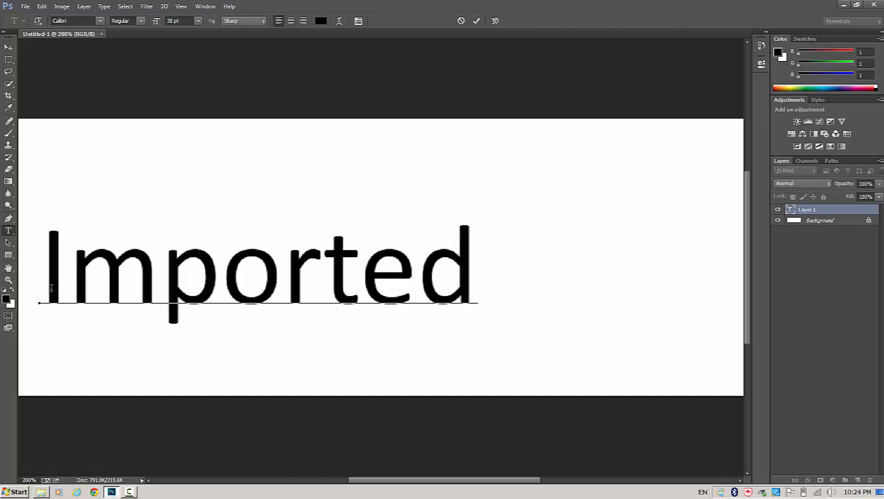
{"action": "left_click", "coordinate": [476, 270]}
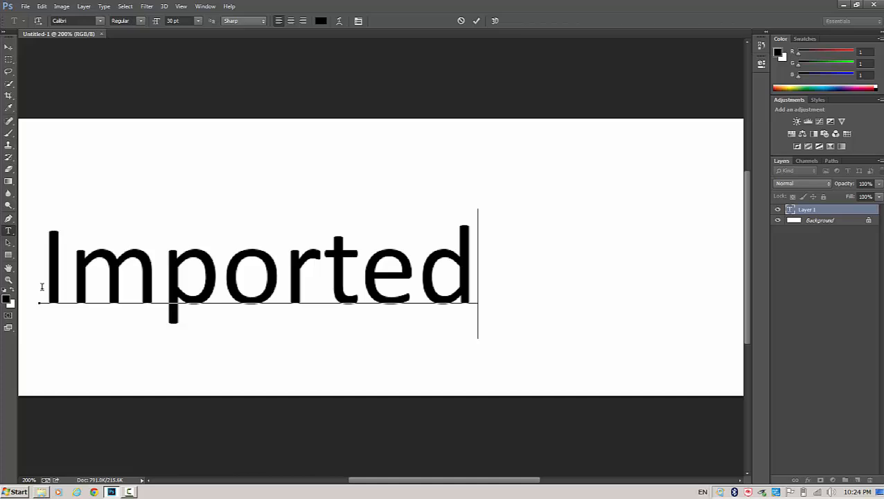
{"action": "mouse_move", "coordinate": [62, 84]}
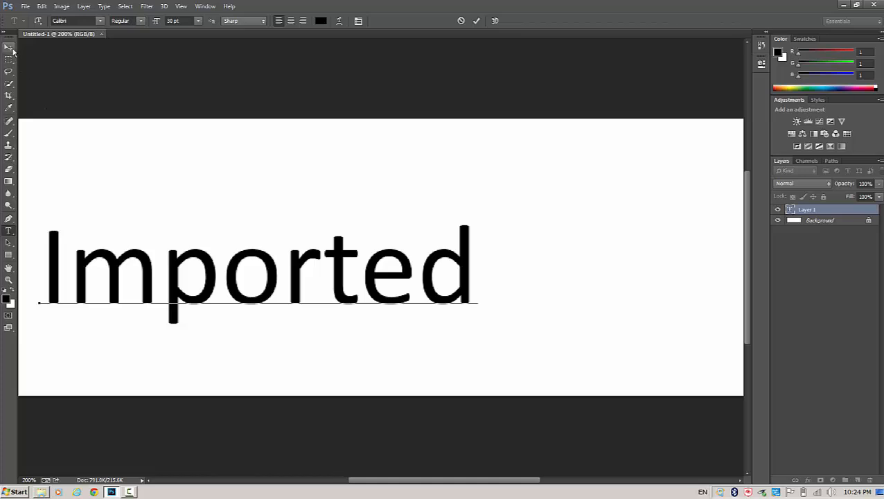
{"action": "mouse_move", "coordinate": [8, 47]}
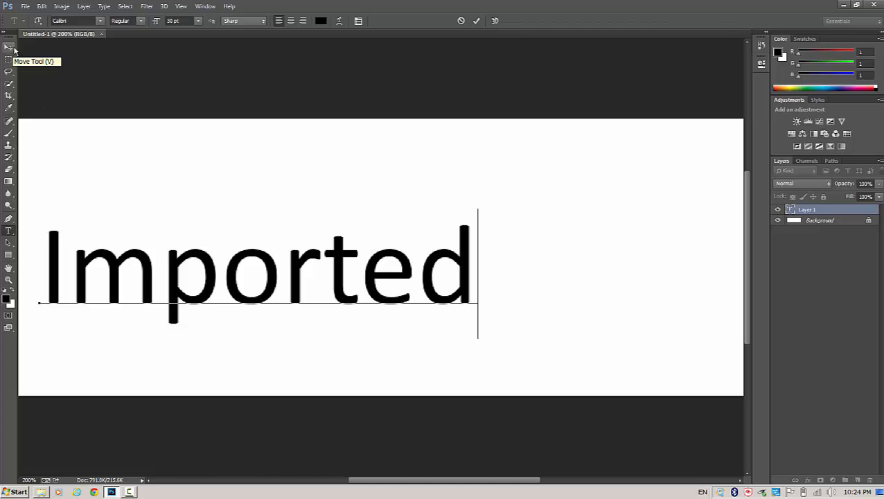
Commit 'Imported' as its own layer with the Move tool and adjust its options-bar settings.
{"action": "left_click", "coordinate": [8, 47]}
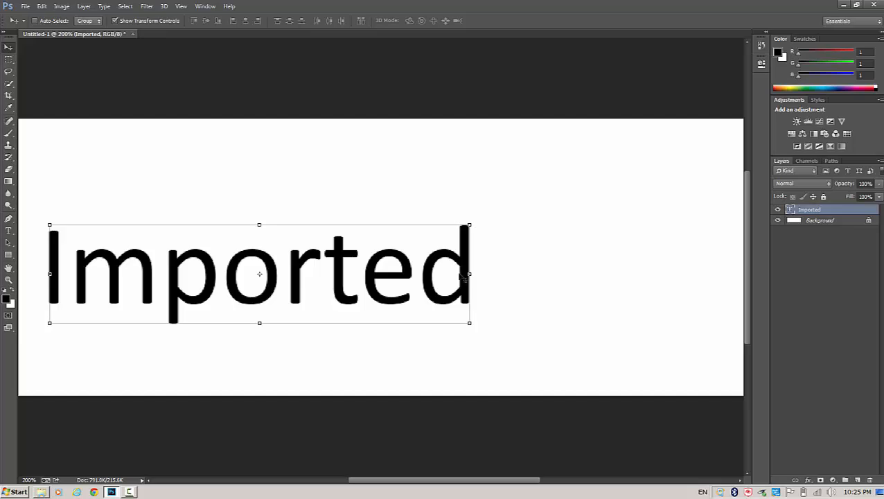
{"action": "mouse_move", "coordinate": [153, 75]}
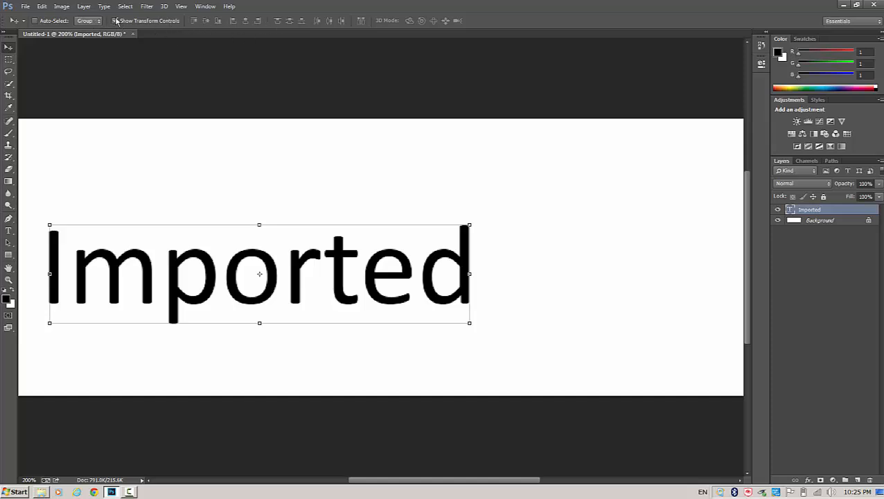
{"action": "left_click", "coordinate": [115, 21]}
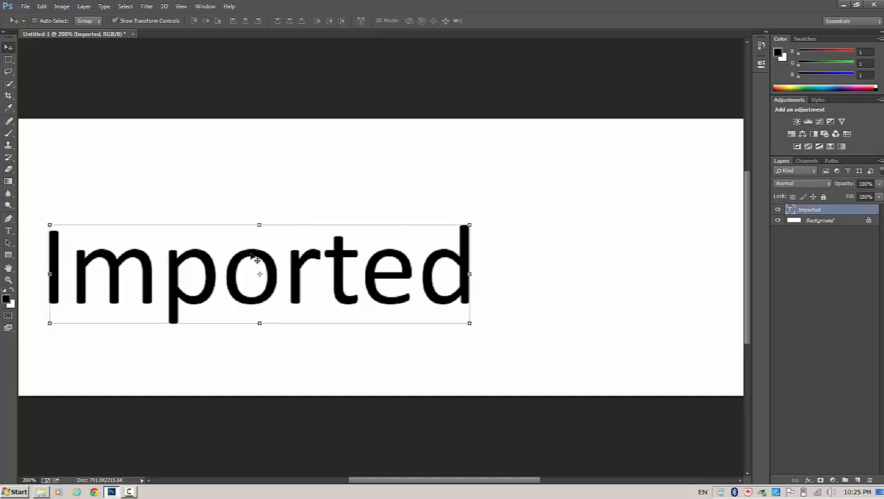
{"action": "mouse_move", "coordinate": [460, 225]}
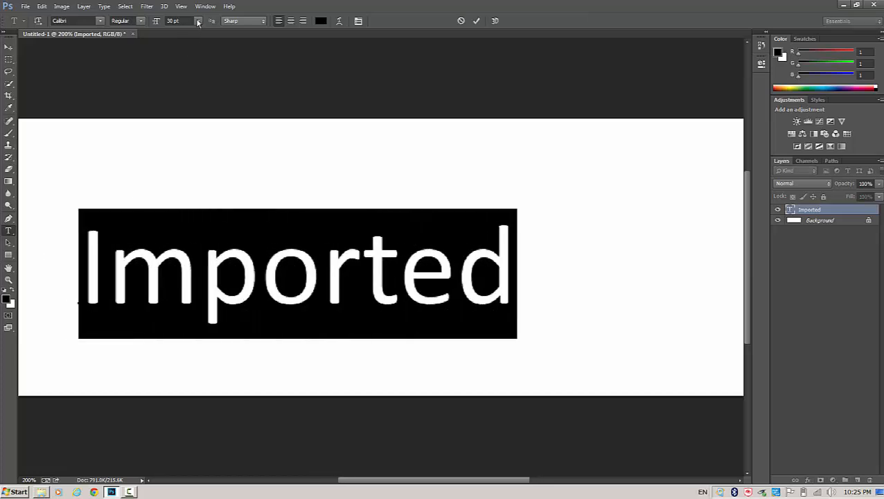
{"action": "left_click", "coordinate": [198, 21]}
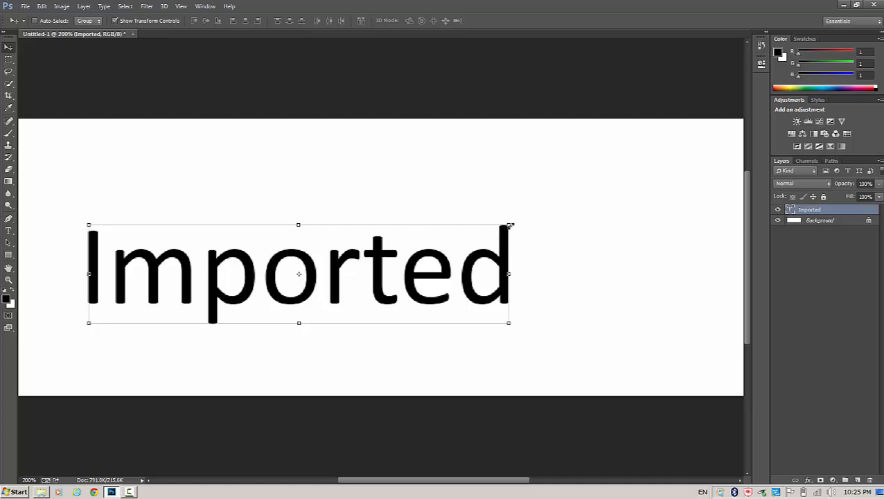
{"action": "mouse_move", "coordinate": [515, 222]}
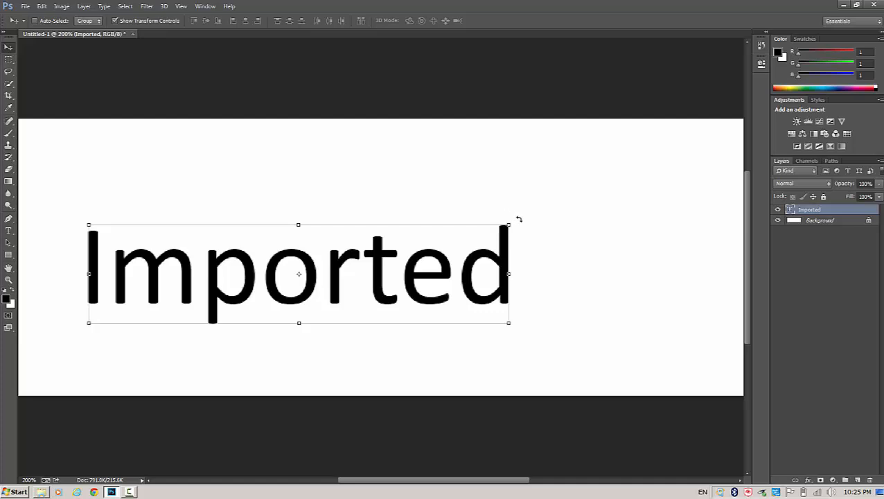
{"action": "mouse_move", "coordinate": [510, 222]}
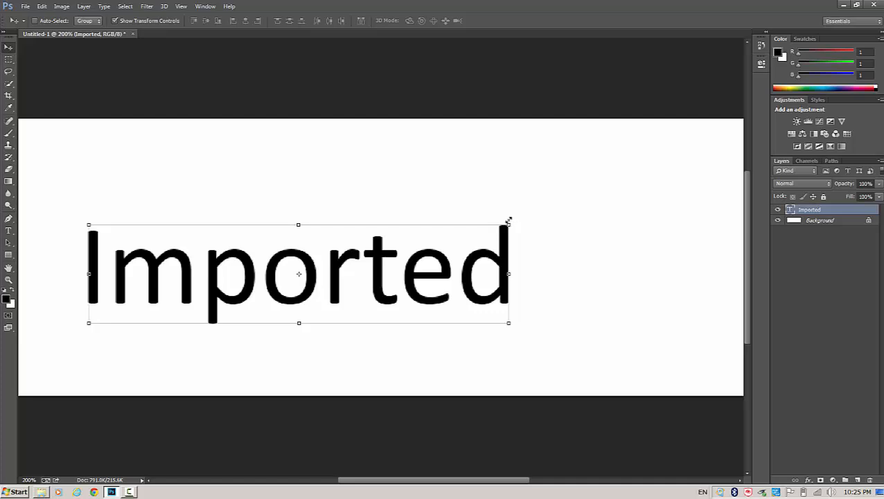
{"action": "mouse_move", "coordinate": [488, 241]}
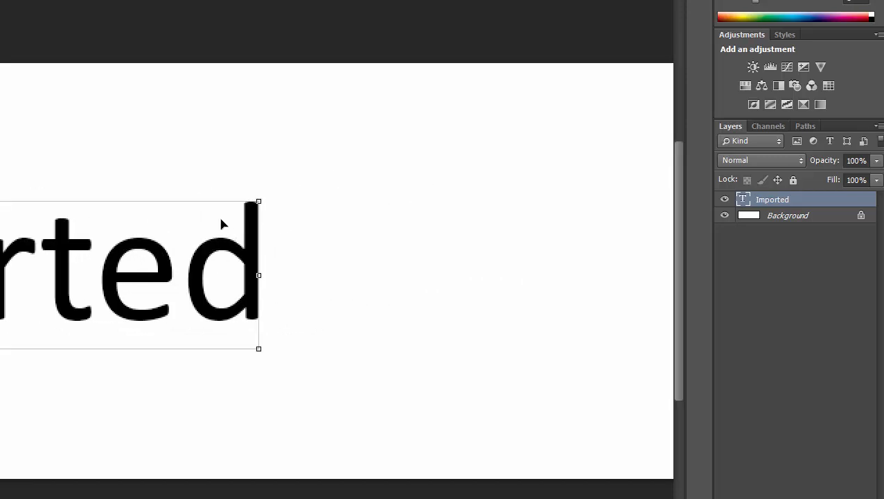
{"action": "mouse_move", "coordinate": [266, 185]}
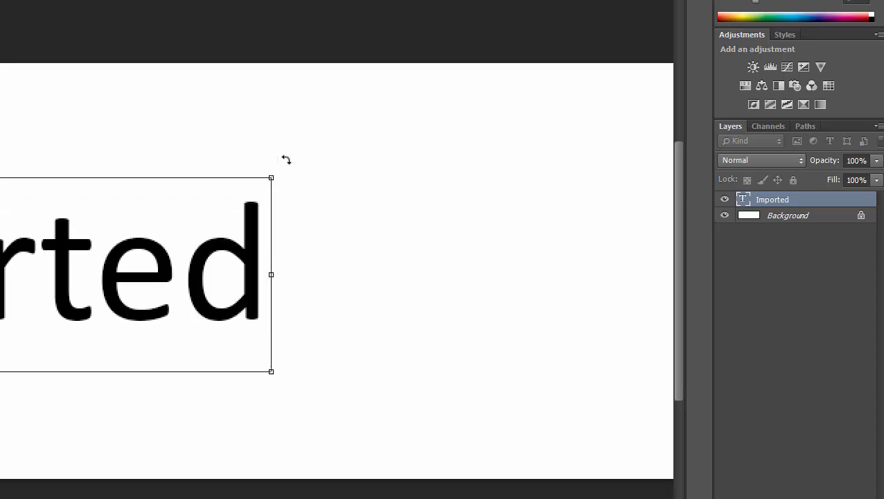
{"action": "left_click_drag", "start_coordinate": [286, 159], "coordinate": [302, 194]}
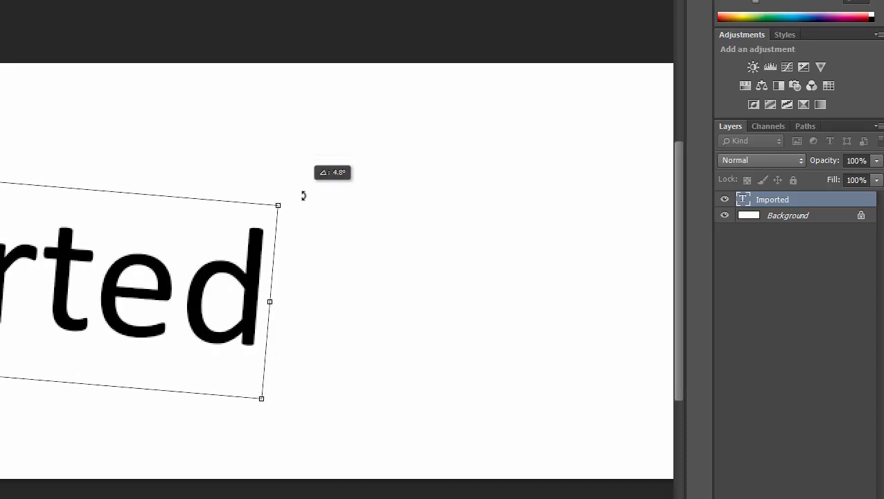
{"action": "left_click_drag", "start_coordinate": [302, 196], "coordinate": [232, 92]}
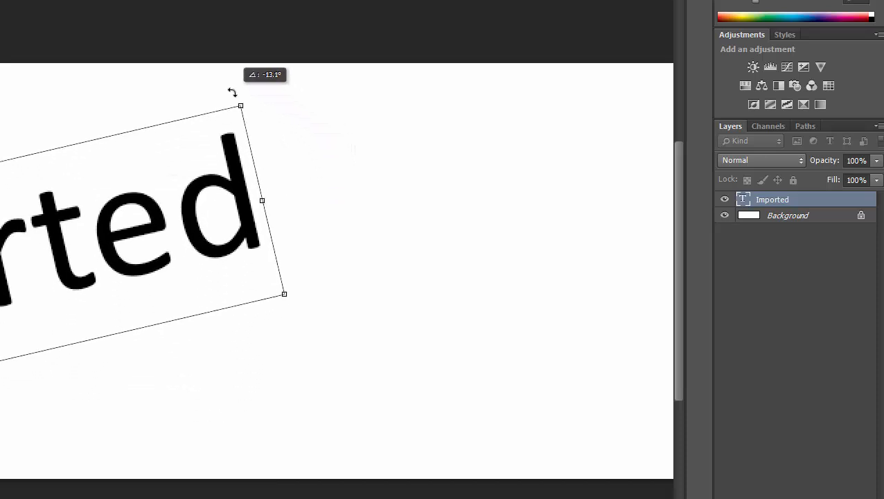
{"action": "left_click_drag", "start_coordinate": [240, 106], "coordinate": [280, 218]}
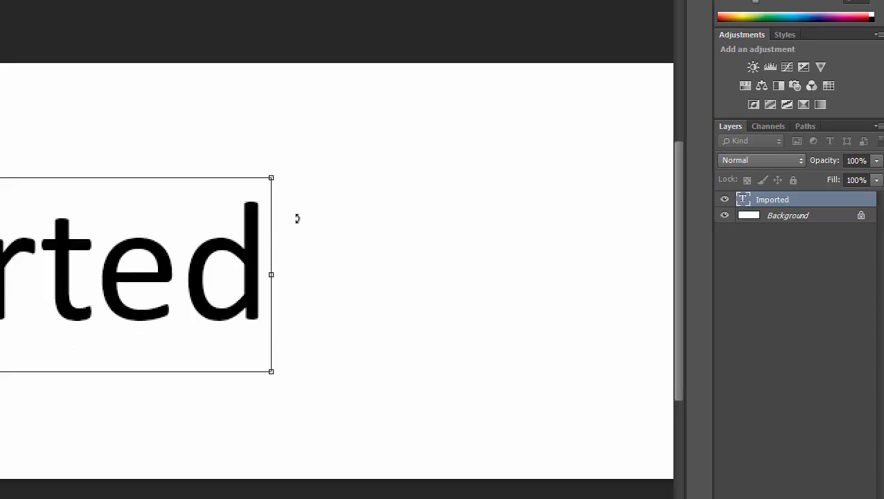
{"action": "mouse_move", "coordinate": [252, 172]}
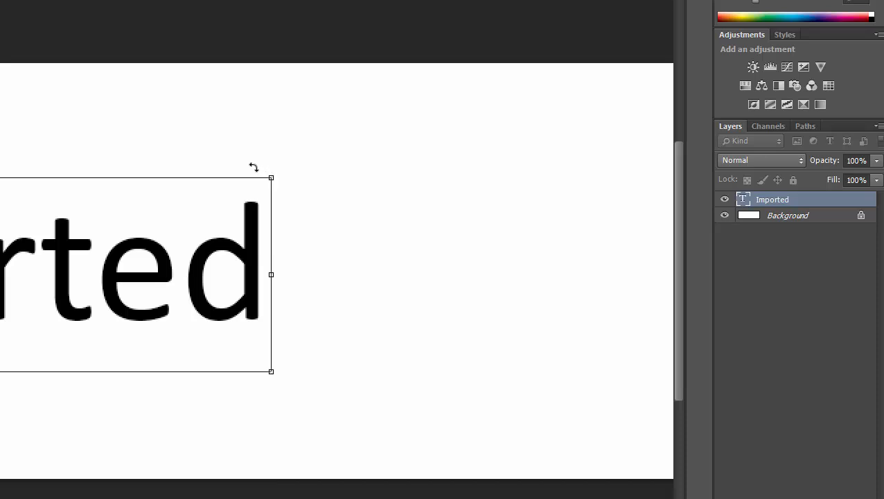
{"action": "mouse_move", "coordinate": [283, 166]}
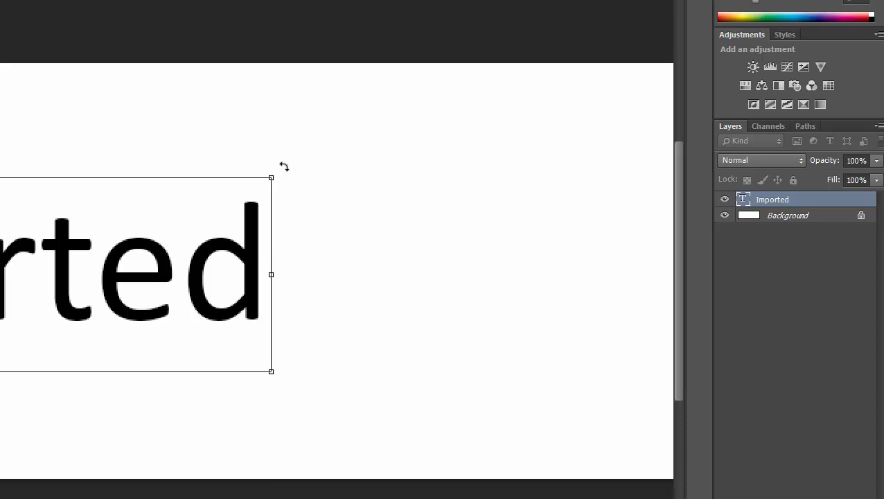
{"action": "mouse_move", "coordinate": [273, 171]}
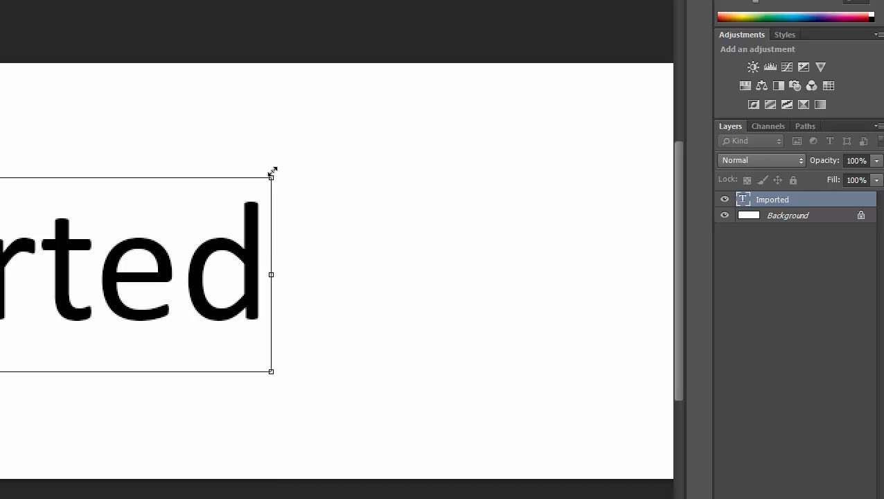
Drag the Free Transform corner handle back and forth until the whole word fits the canvas.
{"action": "left_click_drag", "start_coordinate": [271, 175], "coordinate": [300, 158]}
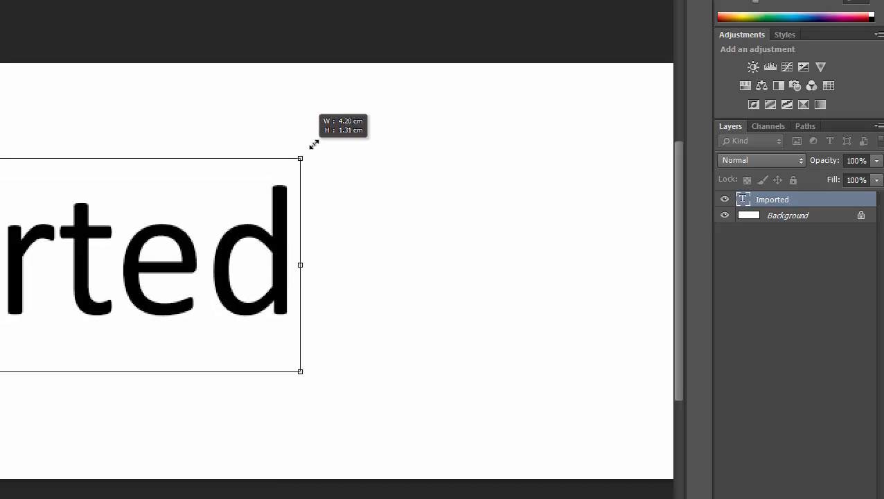
{"action": "left_click_drag", "start_coordinate": [300, 158], "coordinate": [205, 209]}
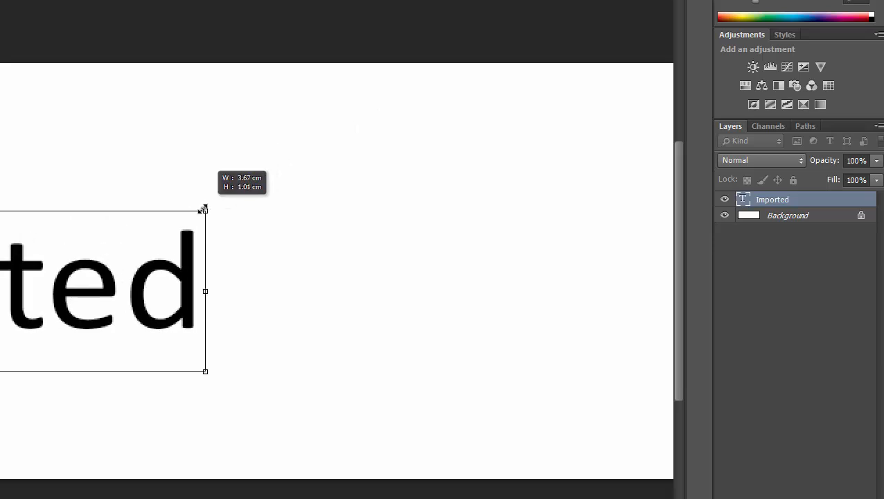
{"action": "left_click_drag", "start_coordinate": [204, 207], "coordinate": [202, 211]}
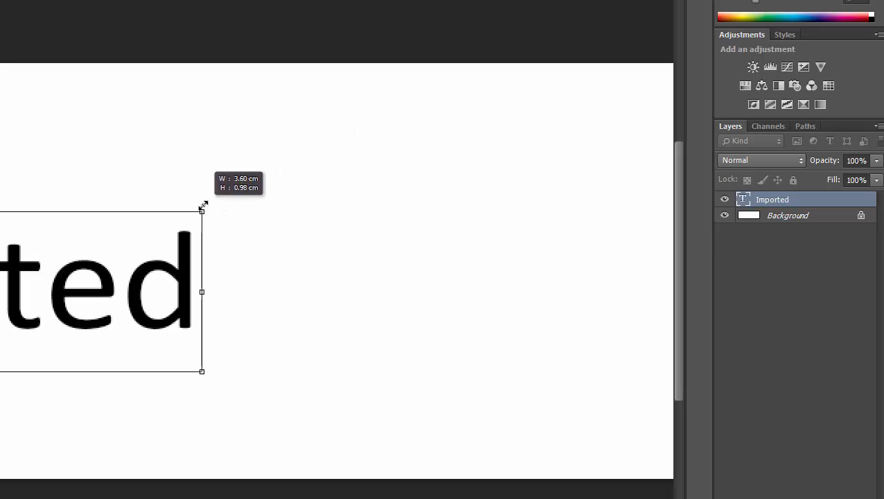
{"action": "left_click_drag", "start_coordinate": [202, 208], "coordinate": [241, 177]}
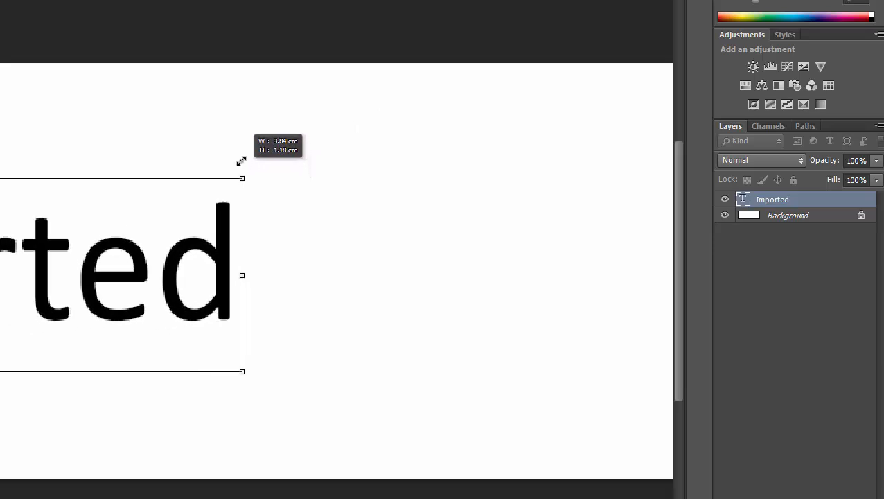
{"action": "left_click_drag", "start_coordinate": [241, 177], "coordinate": [355, 124]}
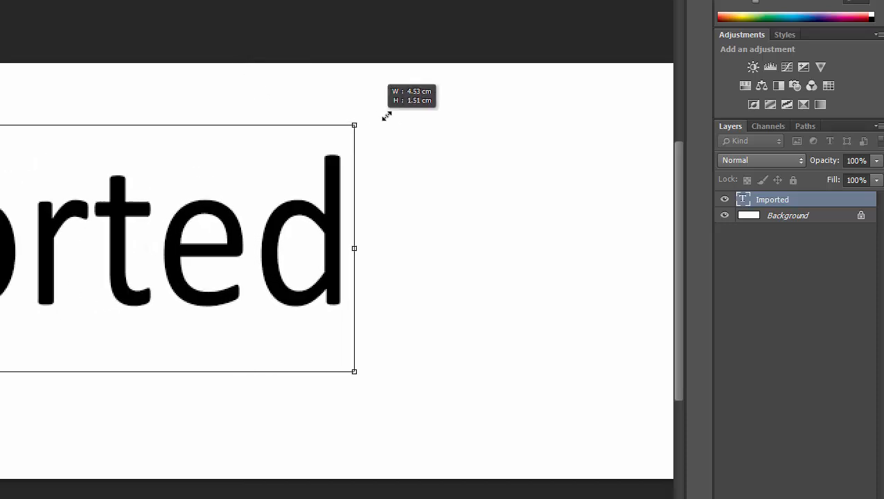
{"action": "left_click_drag", "start_coordinate": [354, 125], "coordinate": [393, 122]}
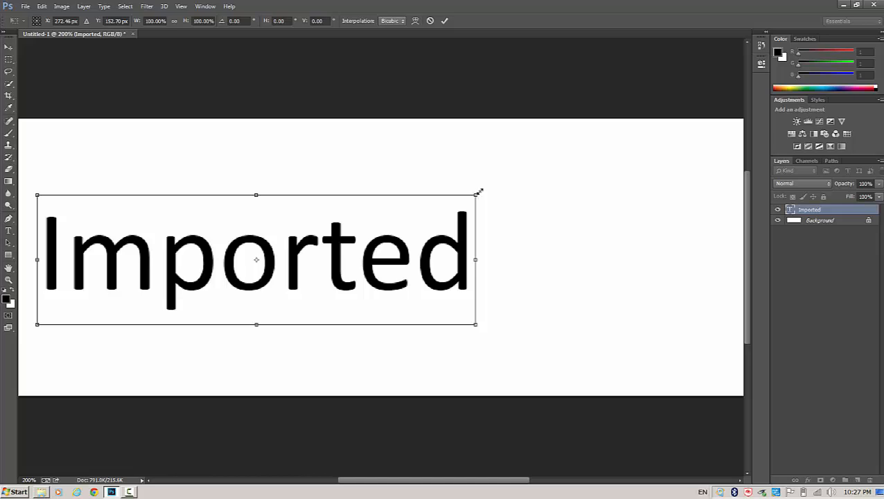
Resize 'Imported' again with the transform handle so it spans most of the canvas width.
{"action": "left_click_drag", "start_coordinate": [477, 193], "coordinate": [528, 180]}
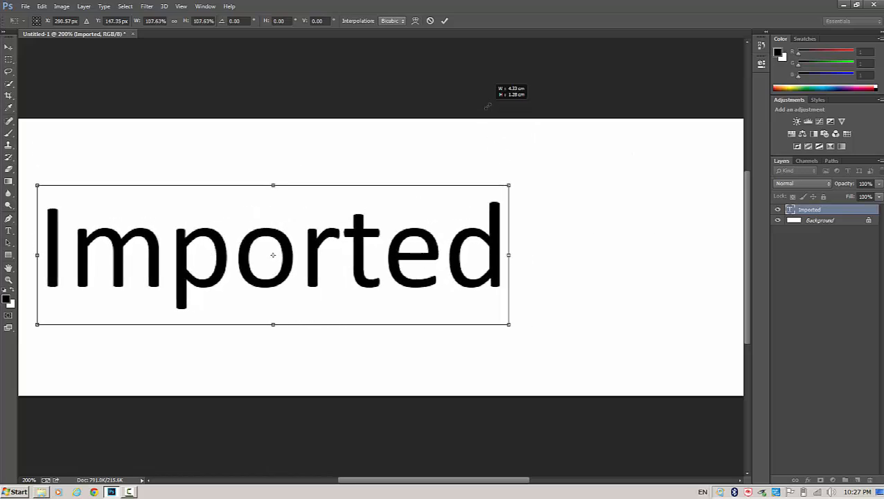
{"action": "left_click_drag", "start_coordinate": [510, 324], "coordinate": [648, 324]}
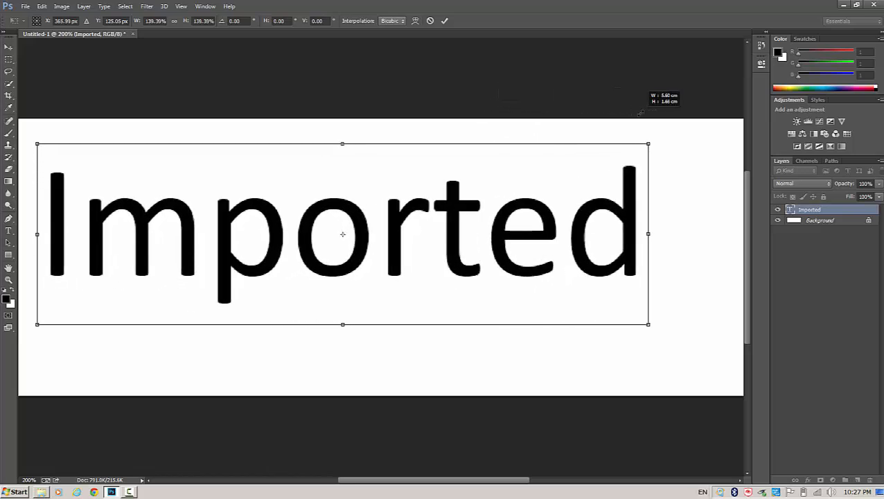
{"action": "left_click_drag", "start_coordinate": [648, 143], "coordinate": [623, 151]}
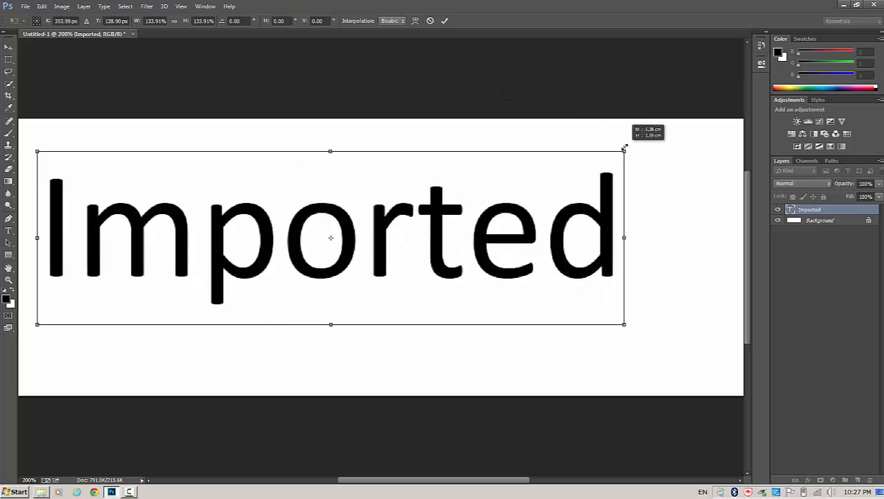
{"action": "left_click_drag", "start_coordinate": [623, 148], "coordinate": [471, 196]}
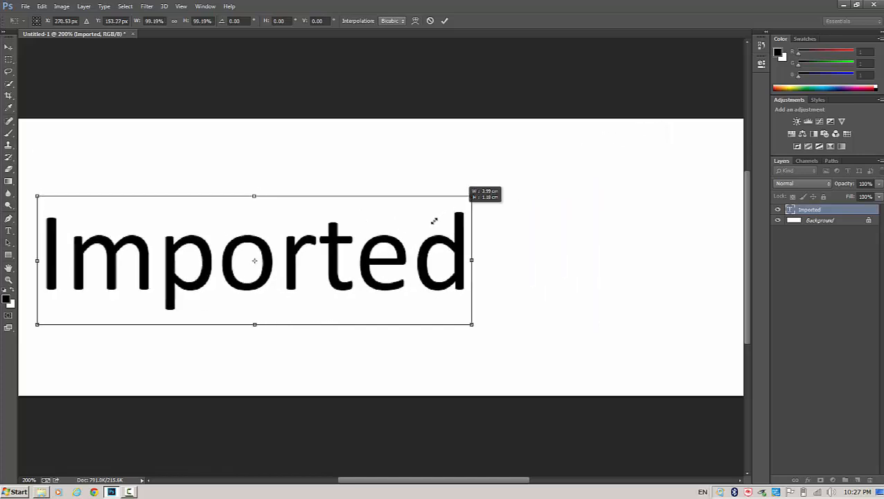
{"action": "left_click_drag", "start_coordinate": [471, 196], "coordinate": [511, 186]}
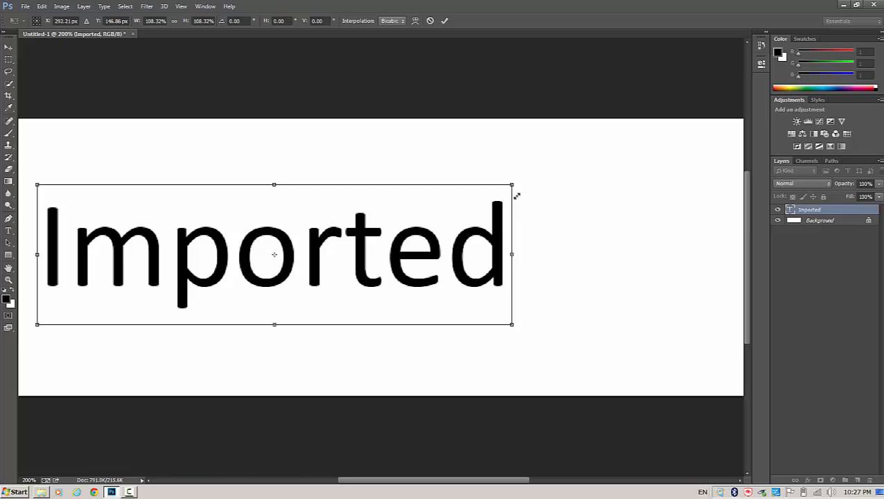
{"action": "mouse_move", "coordinate": [433, 219]}
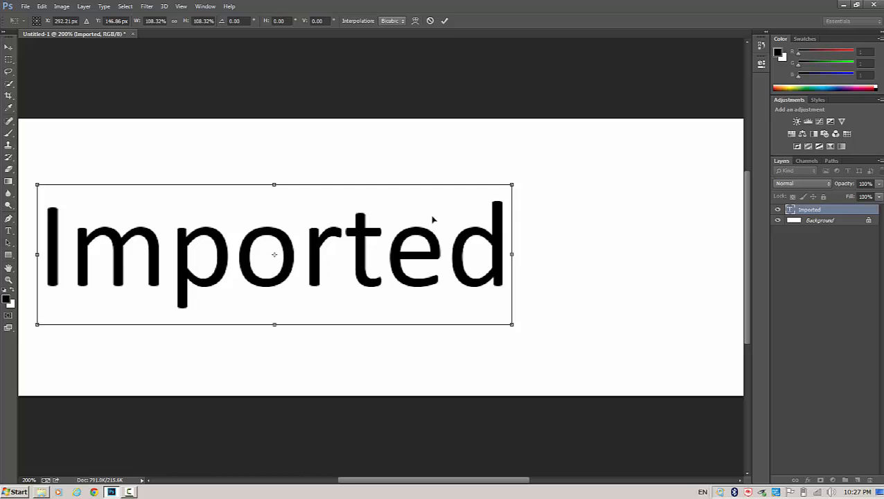
{"action": "mouse_move", "coordinate": [455, 184]}
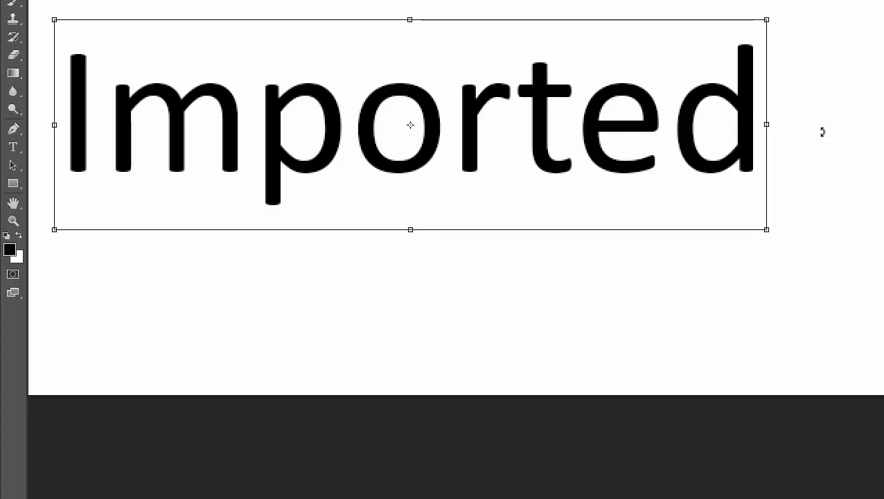
{"action": "mouse_move", "coordinate": [44, 212]}
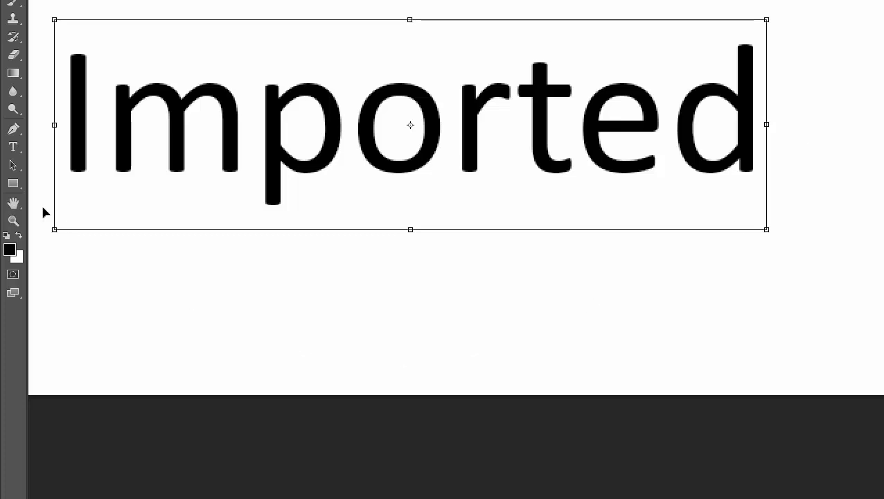
Switch to the Type tool and apply the pending transformation of 'Imported'.
{"action": "left_click", "coordinate": [13, 146]}
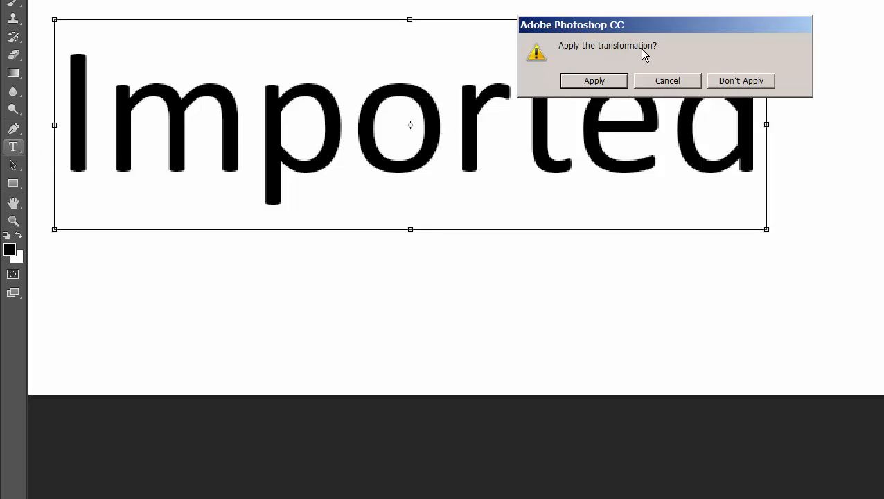
{"action": "mouse_move", "coordinate": [608, 86]}
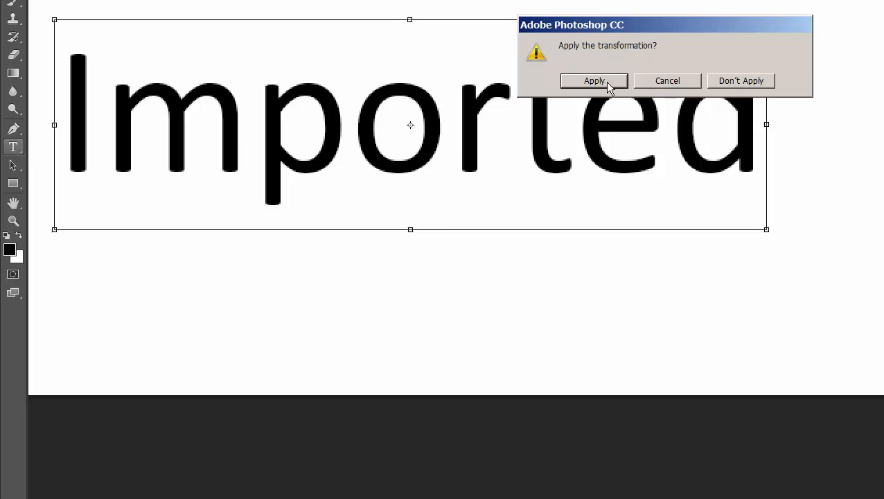
{"action": "left_click", "coordinate": [593, 80]}
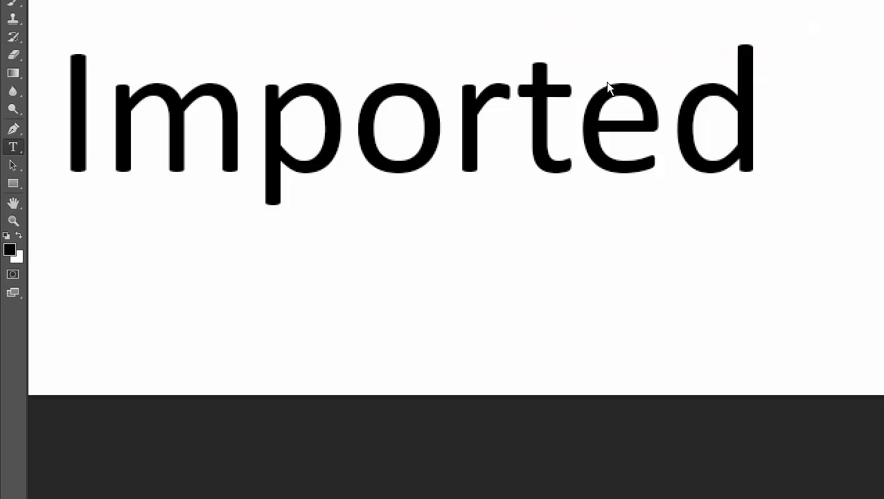
{"action": "mouse_move", "coordinate": [18, 153]}
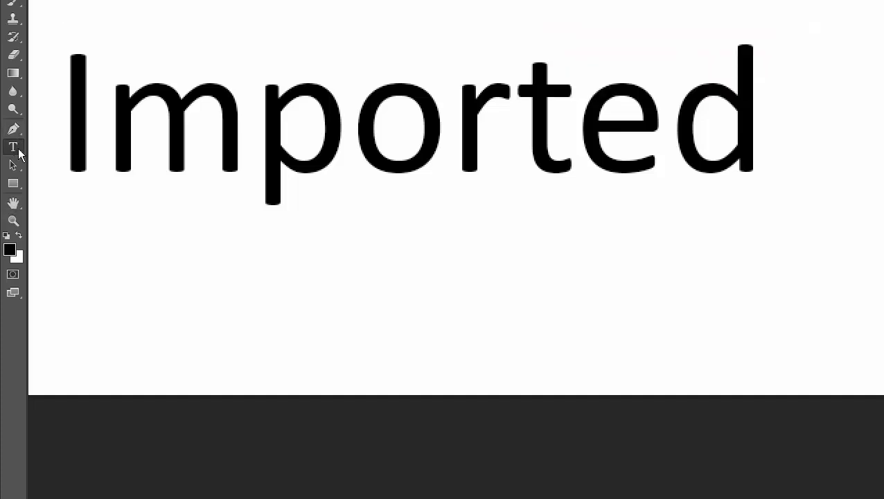
{"action": "mouse_move", "coordinate": [188, 264]}
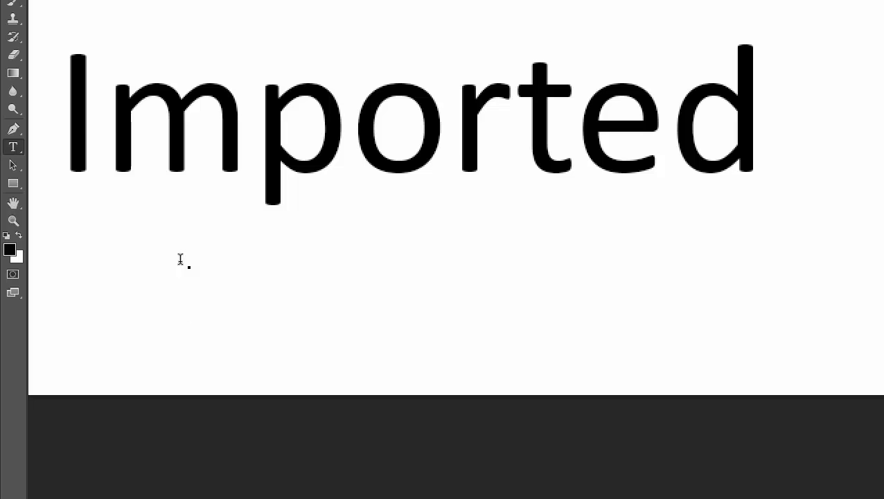
Type 'Shoes' as a second text layer overlapping the lower part of 'Imported'.
{"action": "type", "text": "Shoes"}
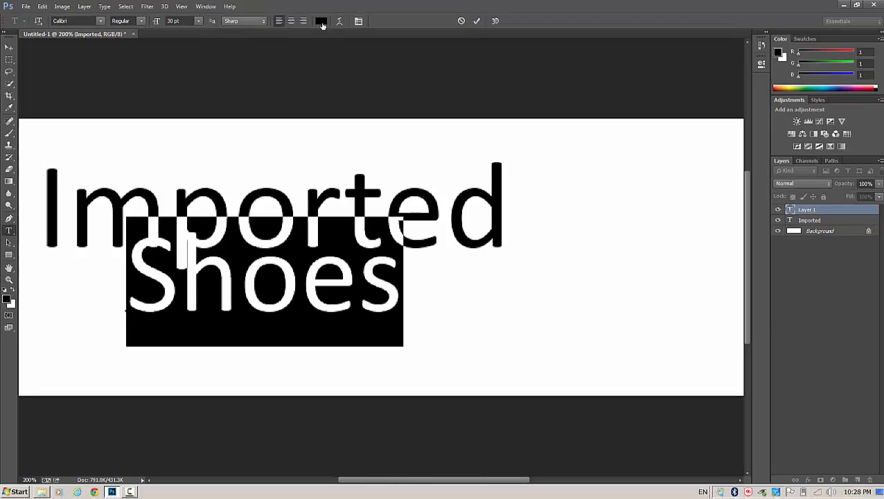
{"action": "mouse_move", "coordinate": [321, 21]}
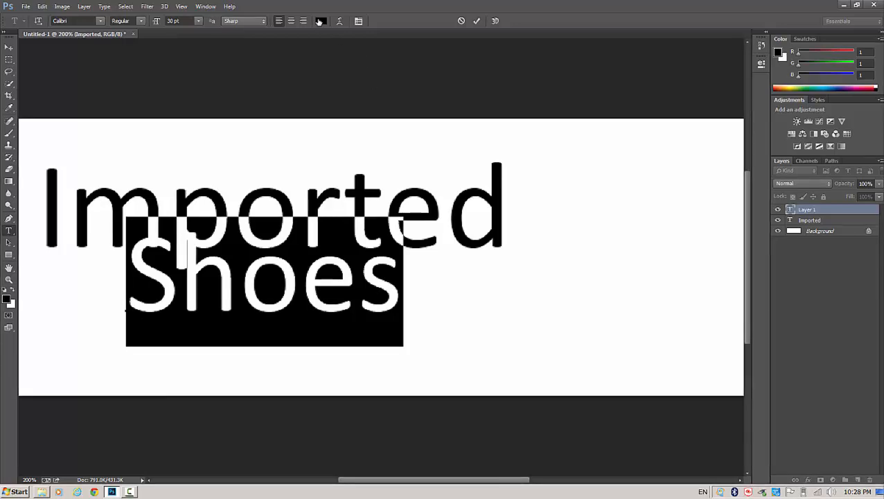
Set the 'Shoes' text colour to a bright, slightly deep red and confirm it.
{"action": "left_click", "coordinate": [320, 20]}
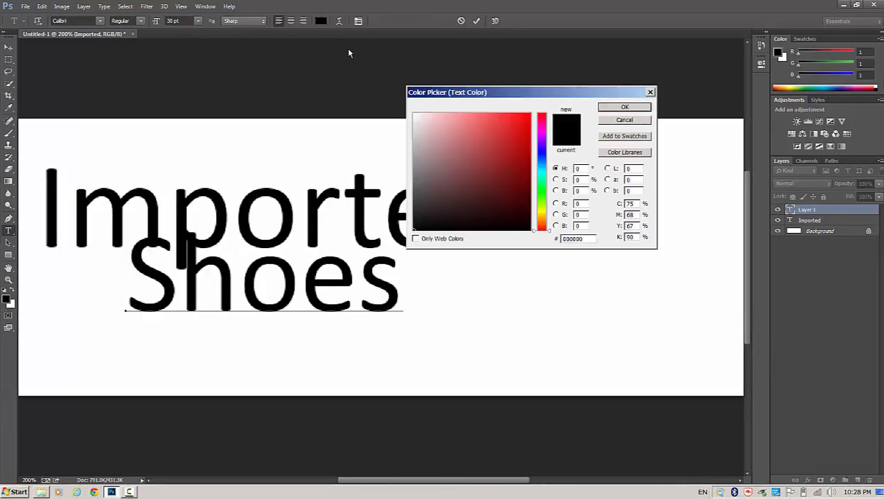
{"action": "left_click_drag", "start_coordinate": [446, 91], "coordinate": [510, 114]}
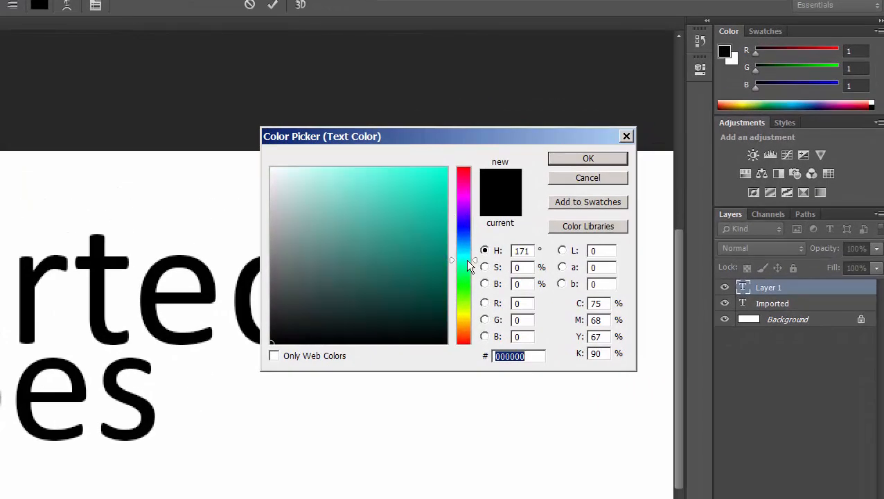
{"action": "left_click_drag", "start_coordinate": [464, 261], "coordinate": [465, 339]}
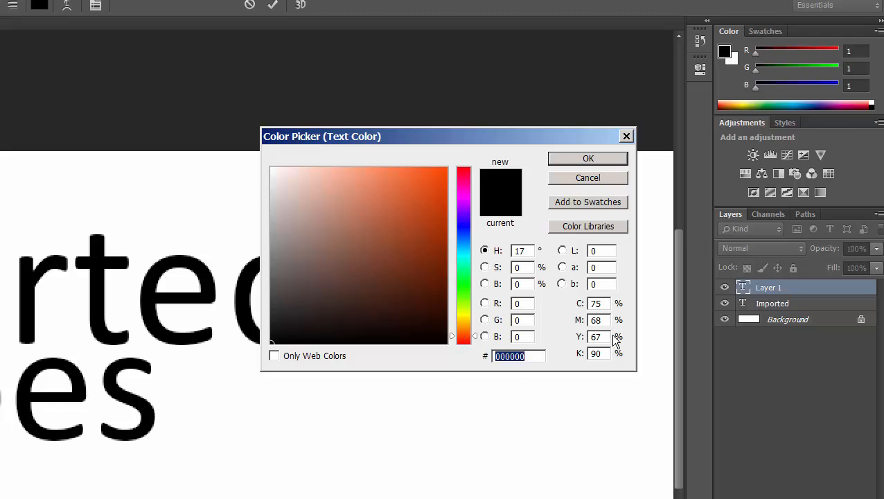
{"action": "left_click", "coordinate": [462, 174]}
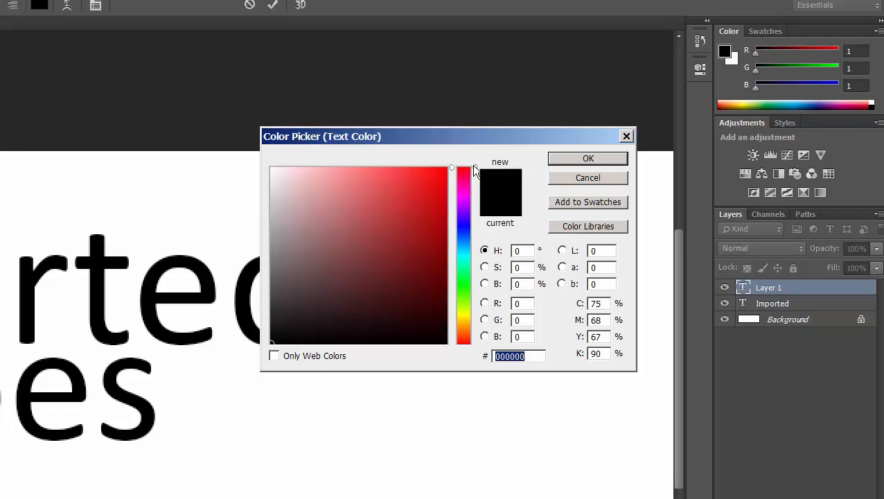
{"action": "left_click", "coordinate": [424, 176]}
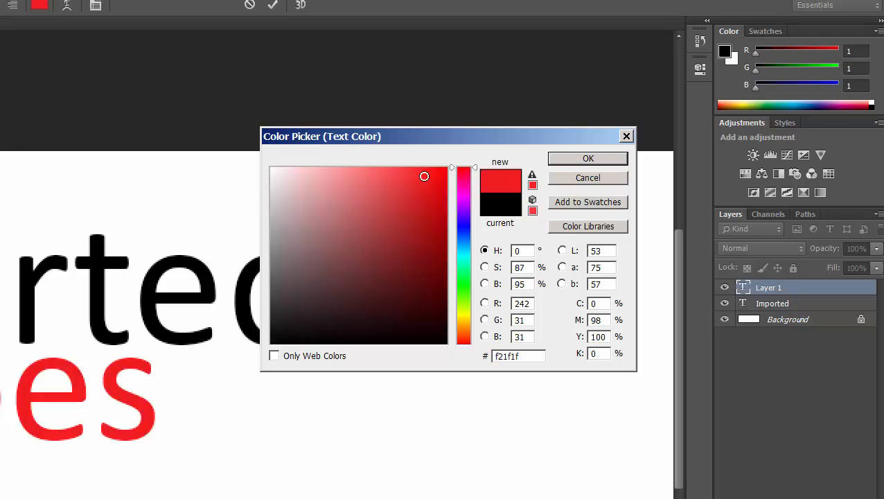
{"action": "left_click_drag", "start_coordinate": [424, 176], "coordinate": [423, 188]}
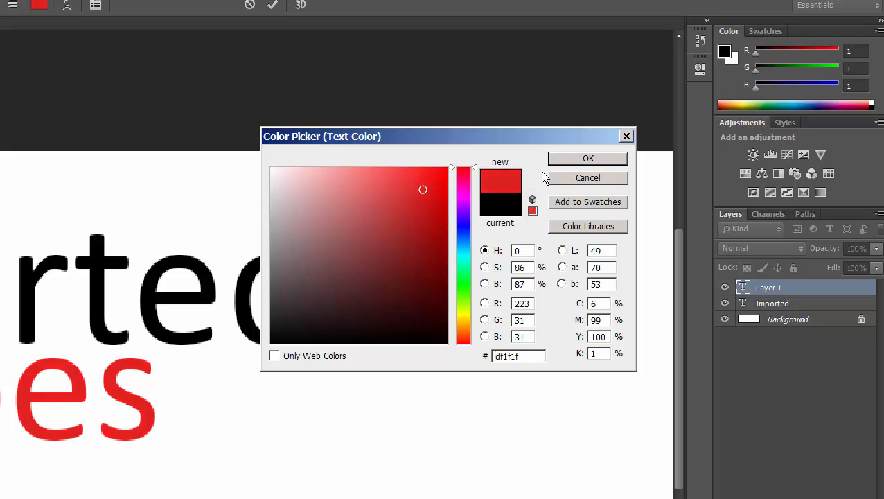
{"action": "mouse_move", "coordinate": [510, 183]}
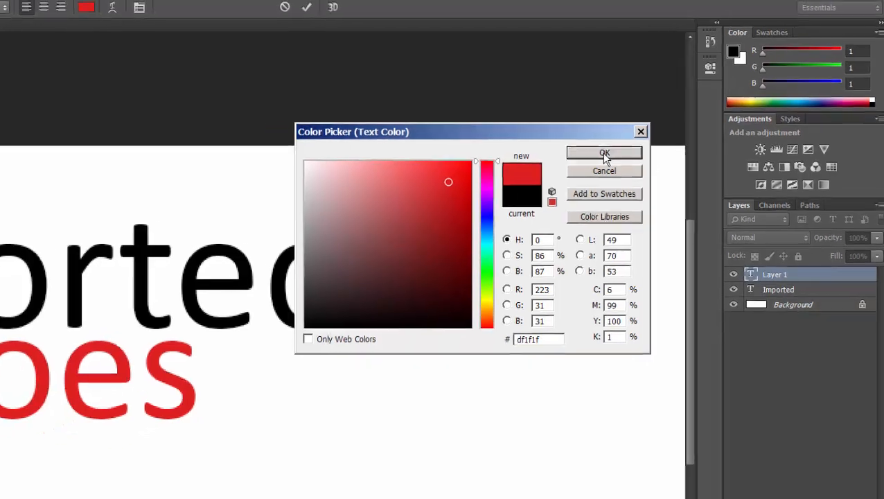
{"action": "left_click", "coordinate": [605, 153]}
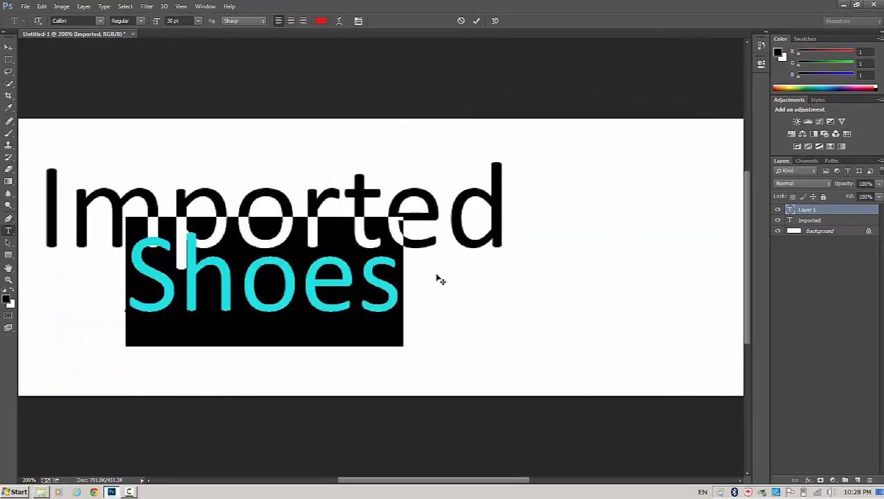
{"action": "mouse_move", "coordinate": [67, 158]}
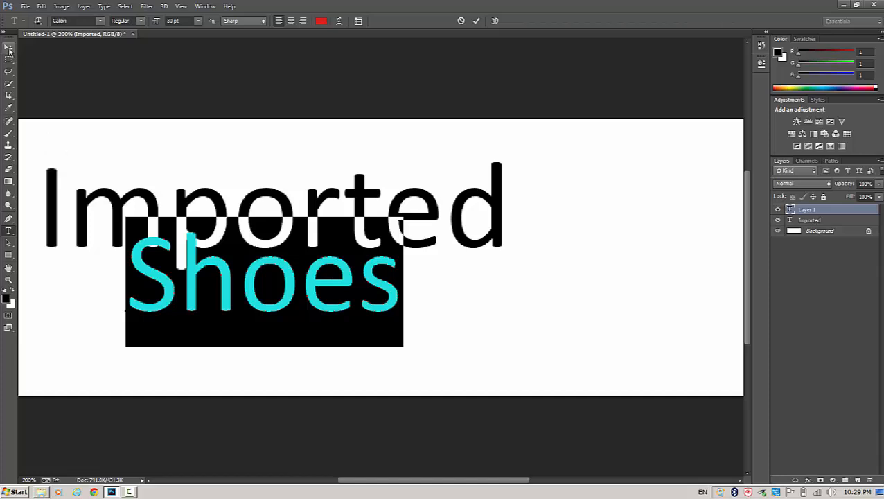
{"action": "mouse_move", "coordinate": [9, 48]}
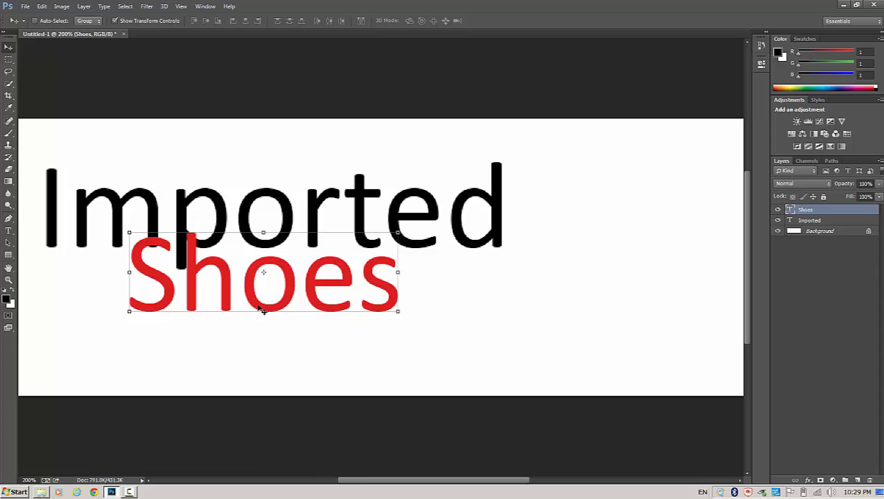
Drag the red Shoes text right so it sits under the end of Imported.
{"action": "left_click_drag", "start_coordinate": [263, 272], "coordinate": [374, 260]}
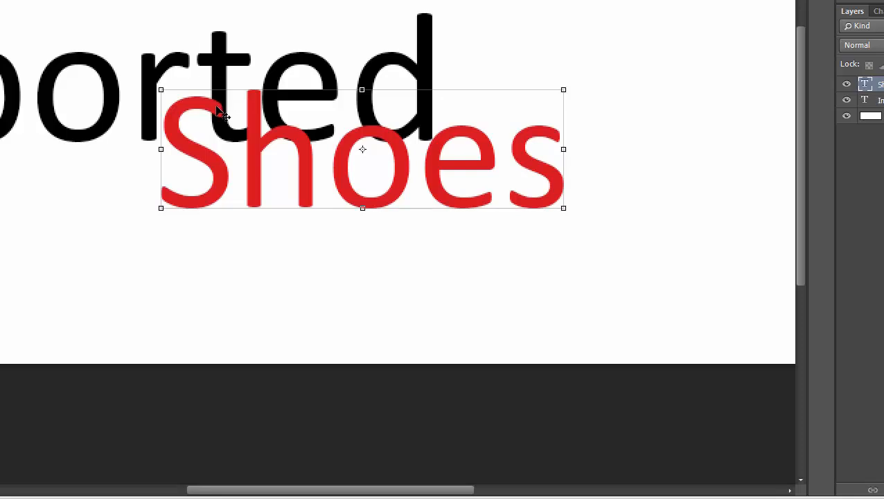
{"action": "mouse_move", "coordinate": [266, 147]}
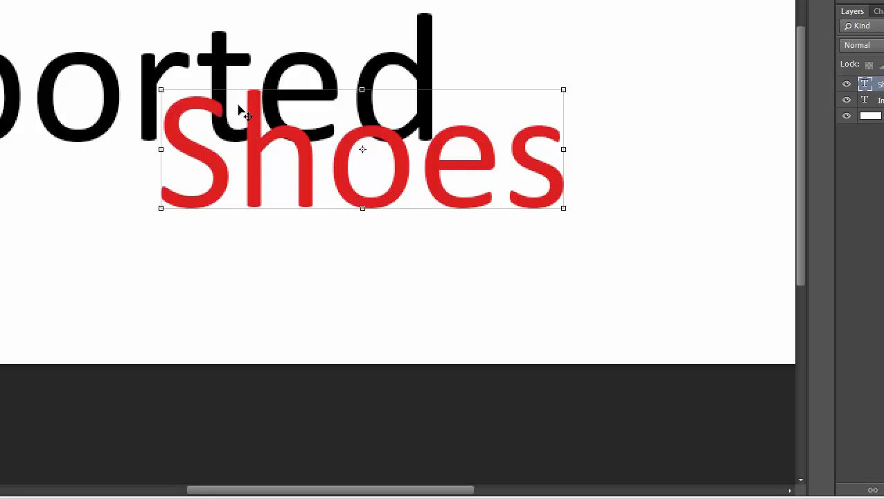
{"action": "mouse_move", "coordinate": [311, 151]}
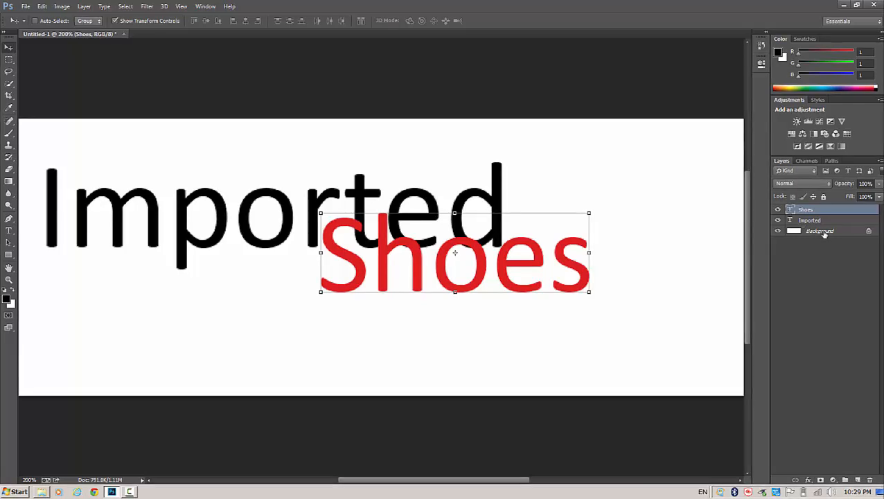
{"action": "left_click", "coordinate": [820, 230]}
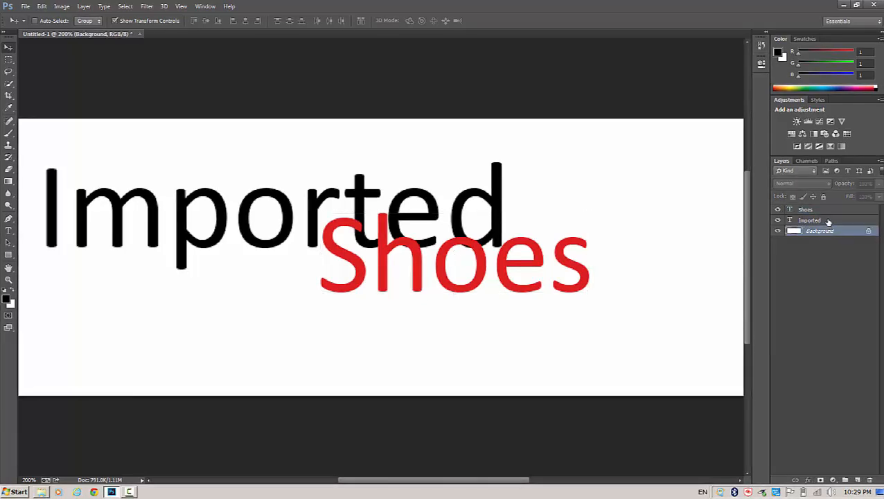
{"action": "left_click", "coordinate": [809, 219]}
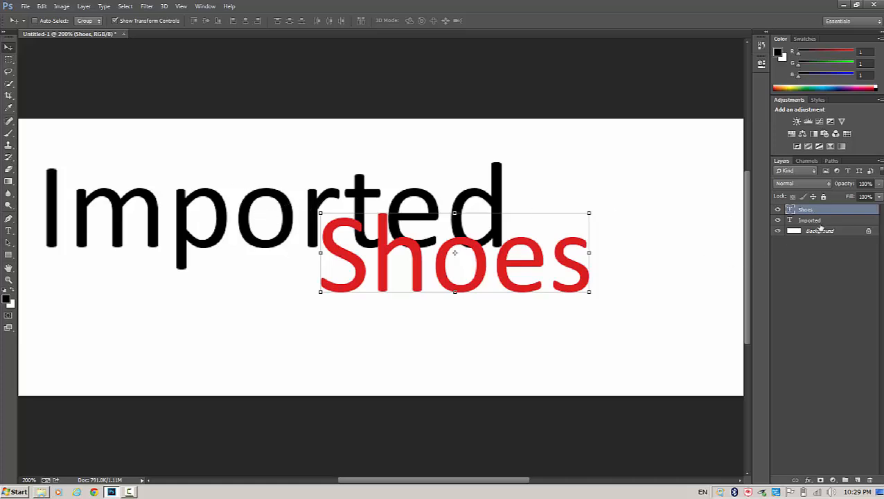
{"action": "left_click", "coordinate": [809, 221]}
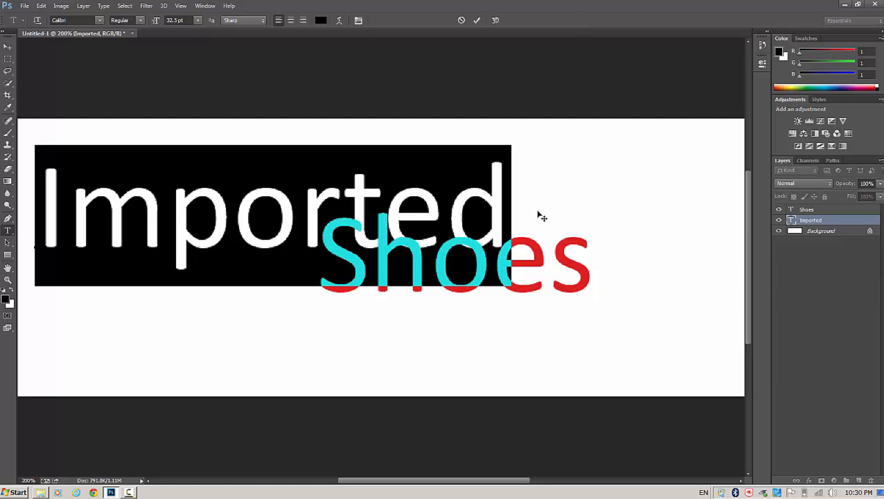
{"action": "mouse_move", "coordinate": [129, 40]}
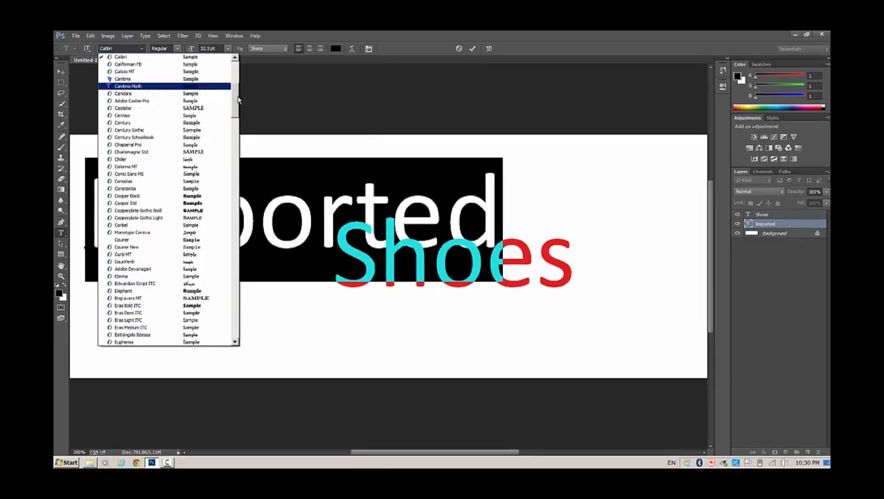
Apply the Stencil Std typeface to the Imported text from the font list.
{"action": "scroll", "scroll_direction": "down", "scroll_amount": 3}
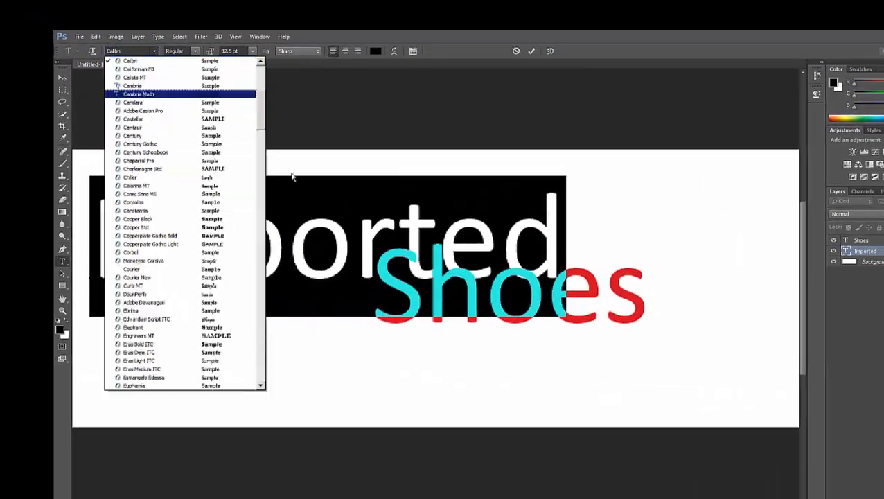
{"action": "scroll", "scroll_direction": "down", "scroll_amount": 3}
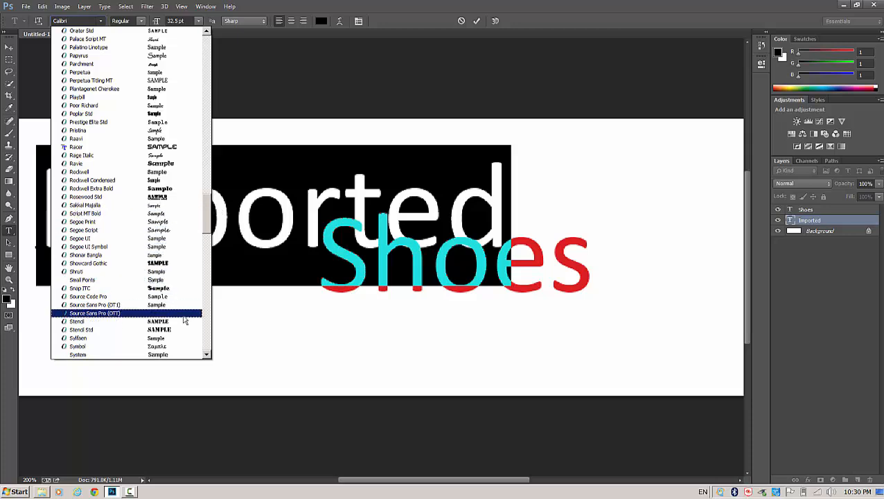
{"action": "left_click", "coordinate": [77, 321]}
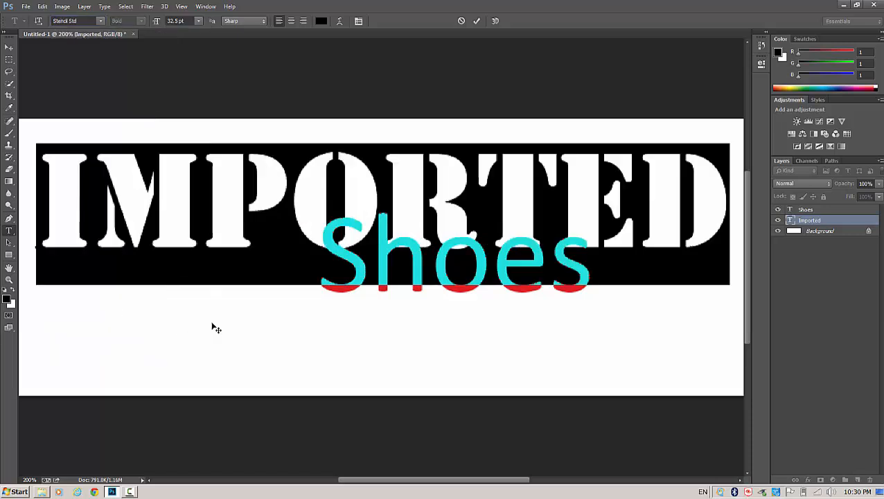
{"action": "mouse_move", "coordinate": [294, 320]}
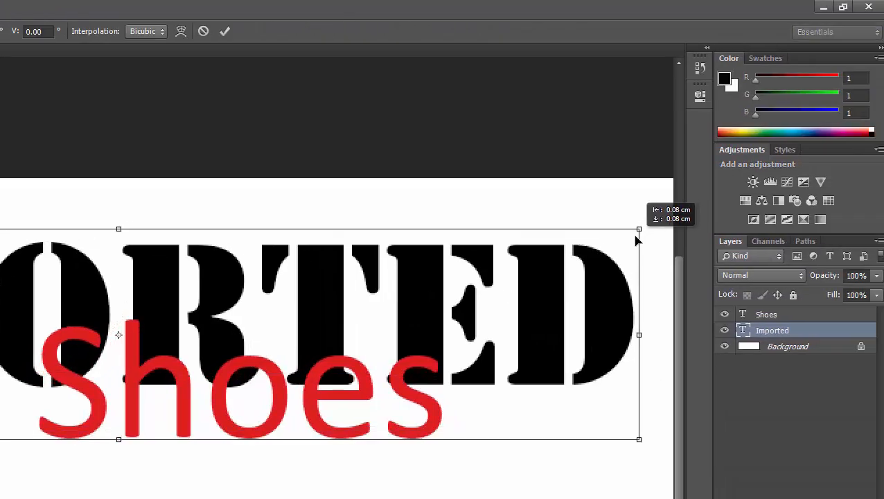
Shrink the stencil Imported lettering slightly, tilt it at a small angle and commit the transform.
{"action": "left_click_drag", "start_coordinate": [638, 230], "coordinate": [632, 243]}
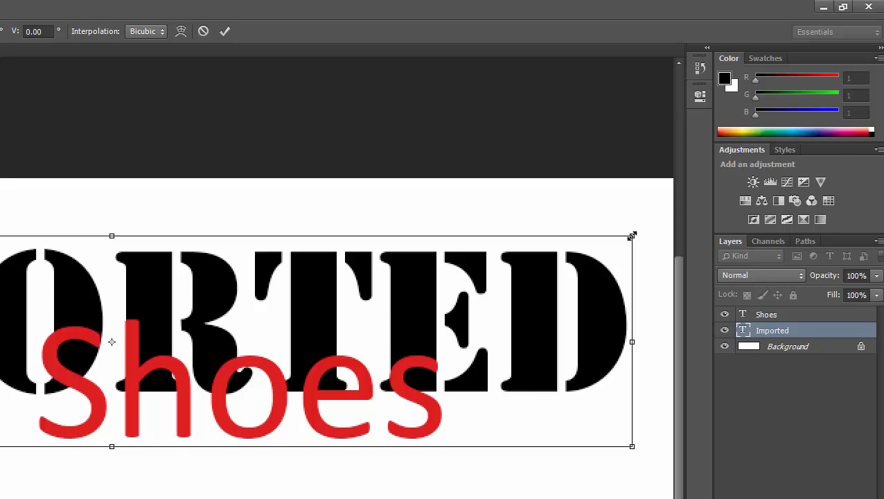
{"action": "left_click_drag", "start_coordinate": [632, 236], "coordinate": [610, 241]}
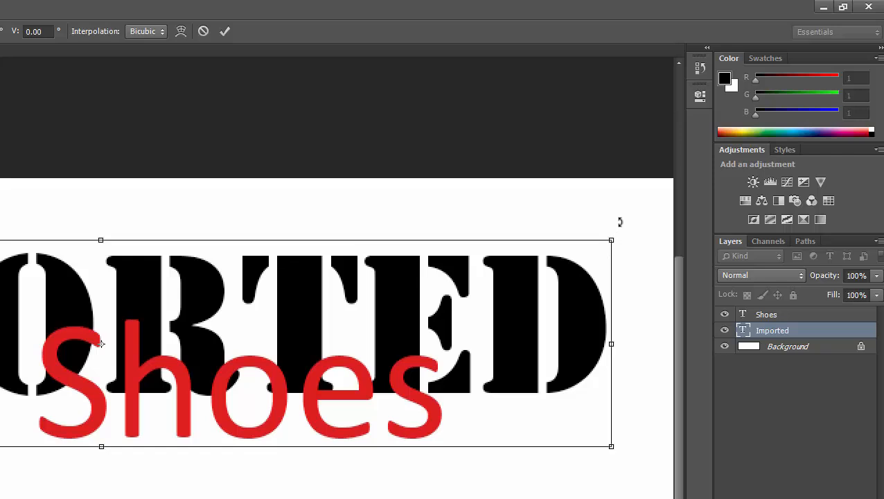
{"action": "left_click_drag", "start_coordinate": [621, 222], "coordinate": [623, 233]}
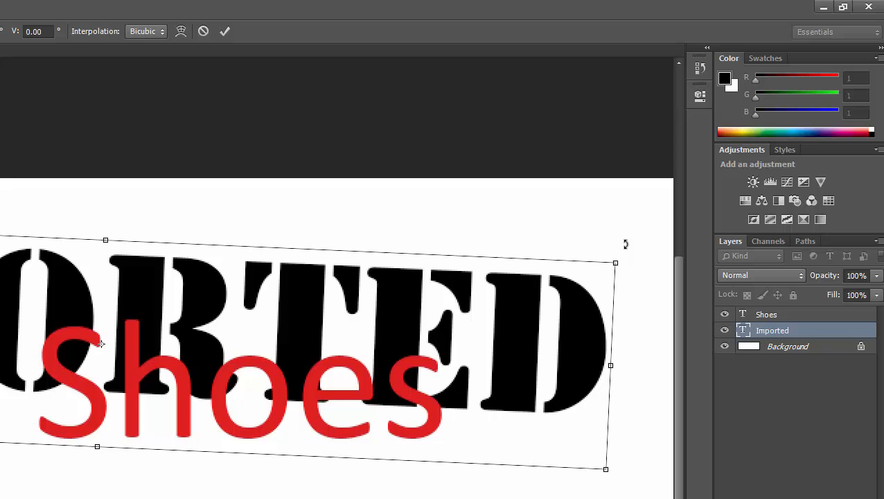
{"action": "mouse_move", "coordinate": [385, 408]}
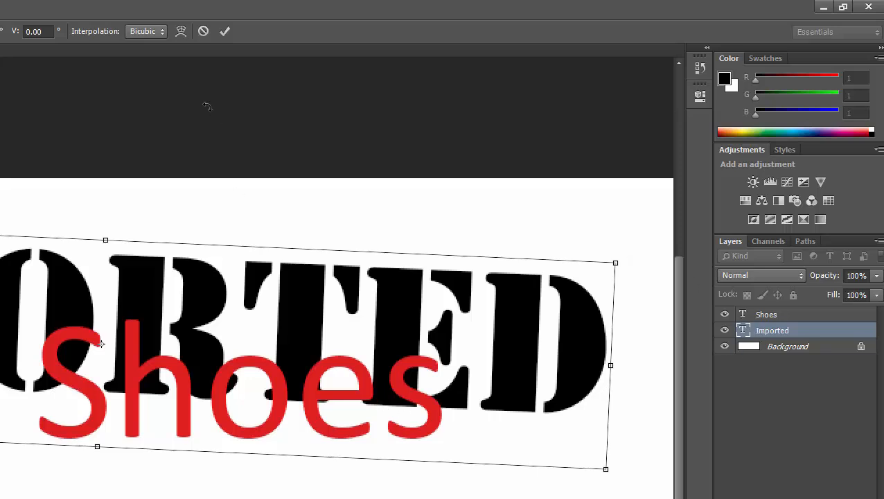
{"action": "mouse_move", "coordinate": [224, 31]}
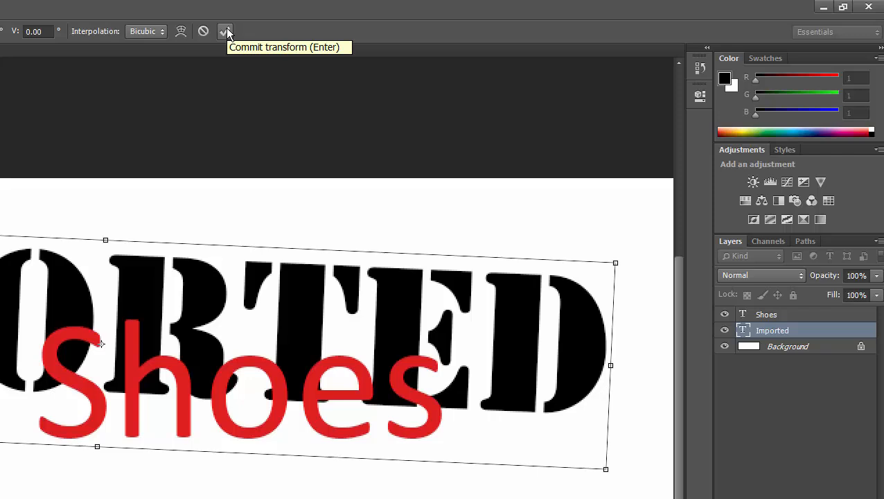
{"action": "left_click", "coordinate": [226, 30]}
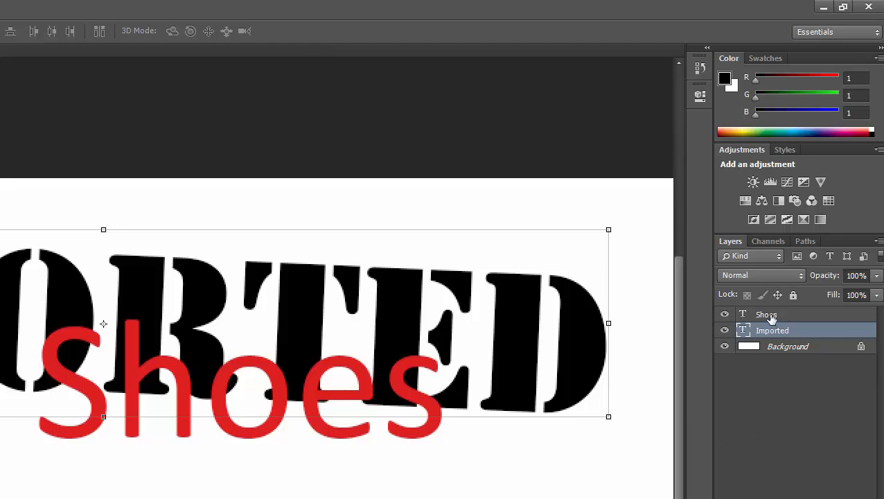
Set the Shoes text layer in the Rage Italic script typeface.
{"action": "left_click", "coordinate": [766, 313]}
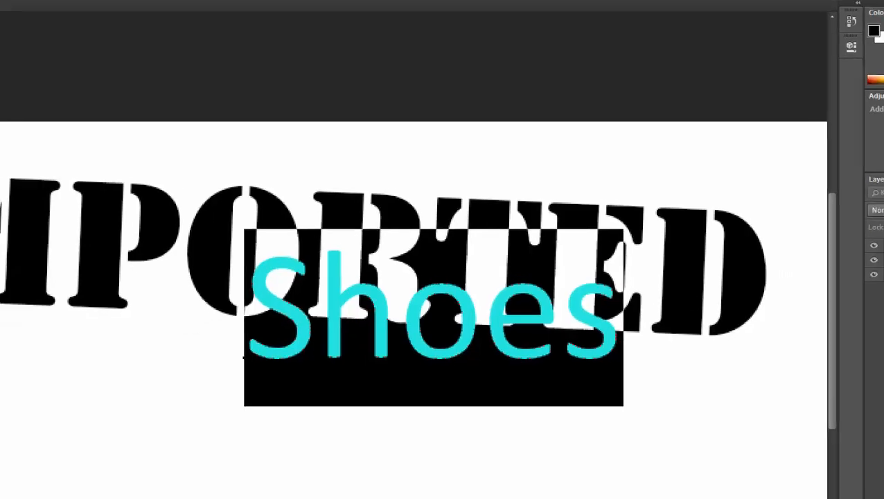
{"action": "left_click", "coordinate": [101, 21]}
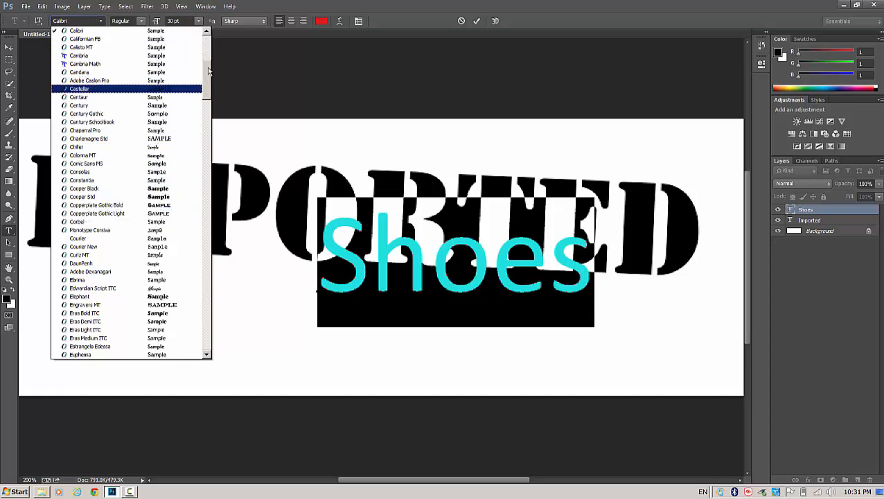
{"action": "scroll", "scroll_direction": "down", "scroll_amount": 3}
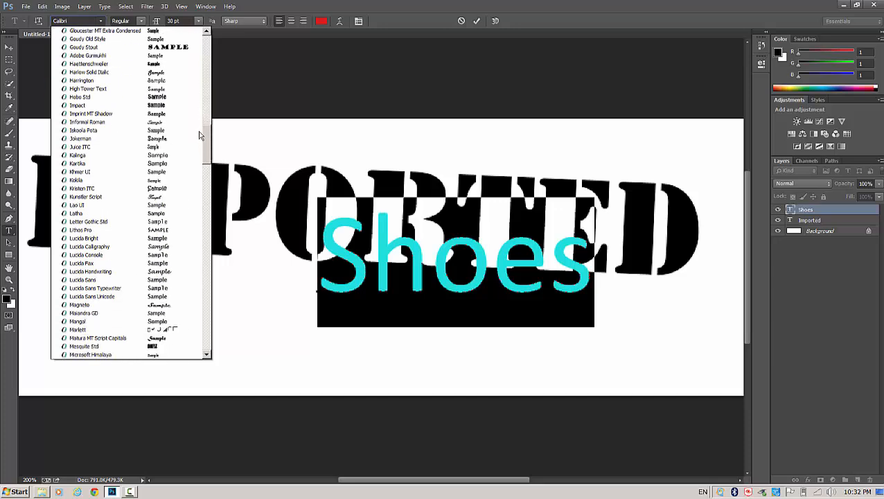
{"action": "scroll", "scroll_direction": "down", "scroll_amount": 3}
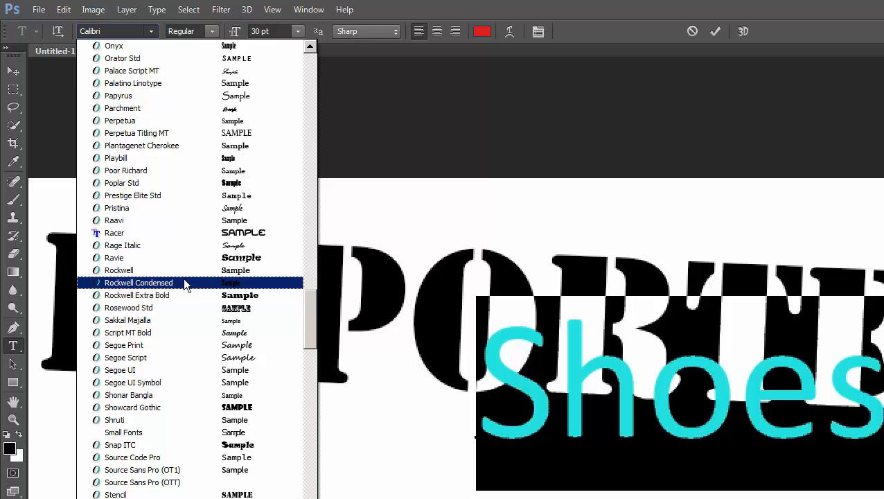
{"action": "mouse_move", "coordinate": [195, 232]}
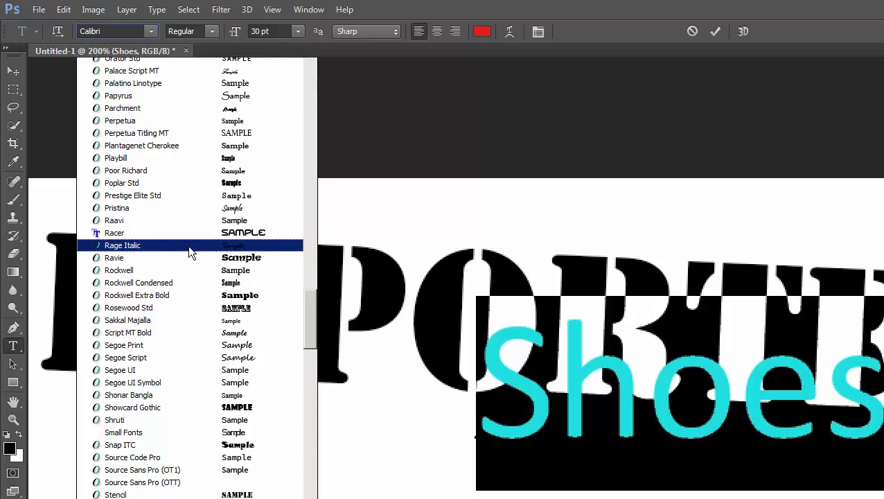
{"action": "left_click", "coordinate": [122, 244]}
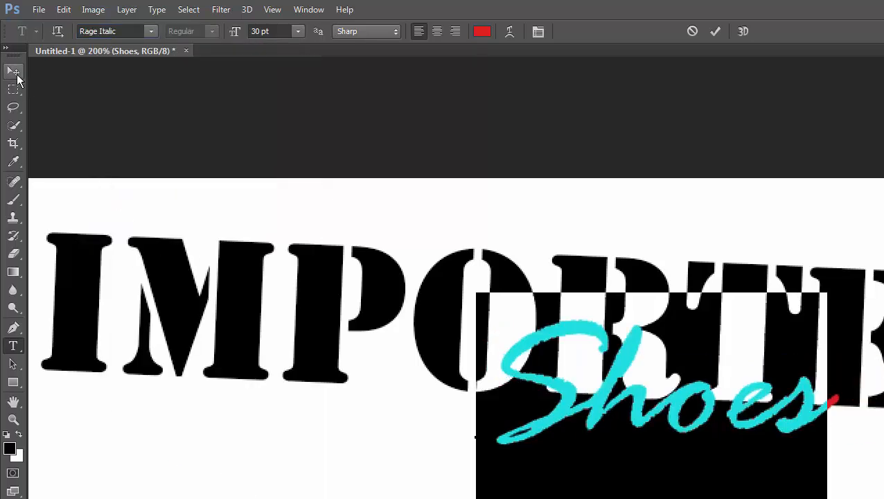
Move Shoes right so it overlaps the lower right of IMPORTED.
{"action": "left_click", "coordinate": [14, 71]}
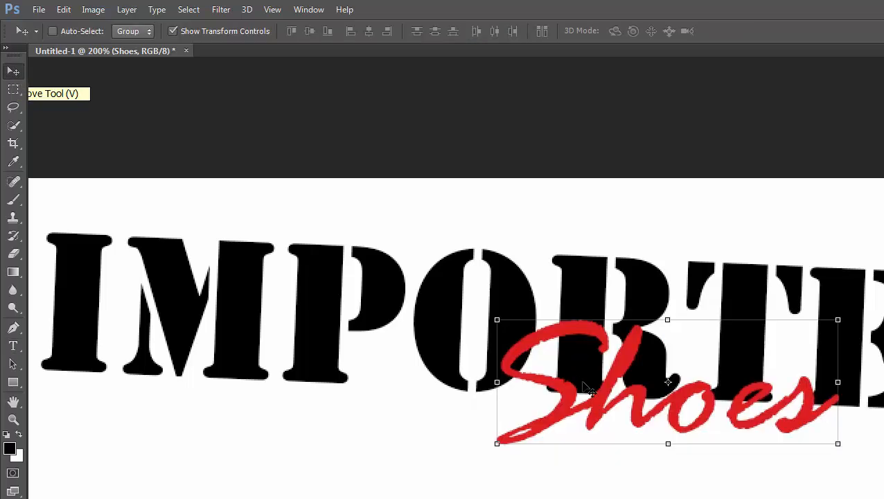
{"action": "left_click_drag", "start_coordinate": [585, 388], "coordinate": [686, 423]}
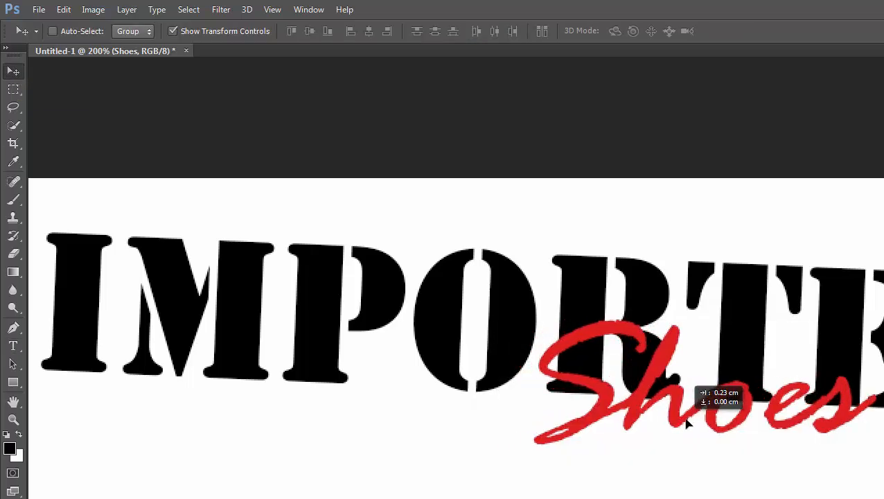
{"action": "left_click_drag", "start_coordinate": [686, 423], "coordinate": [720, 424]}
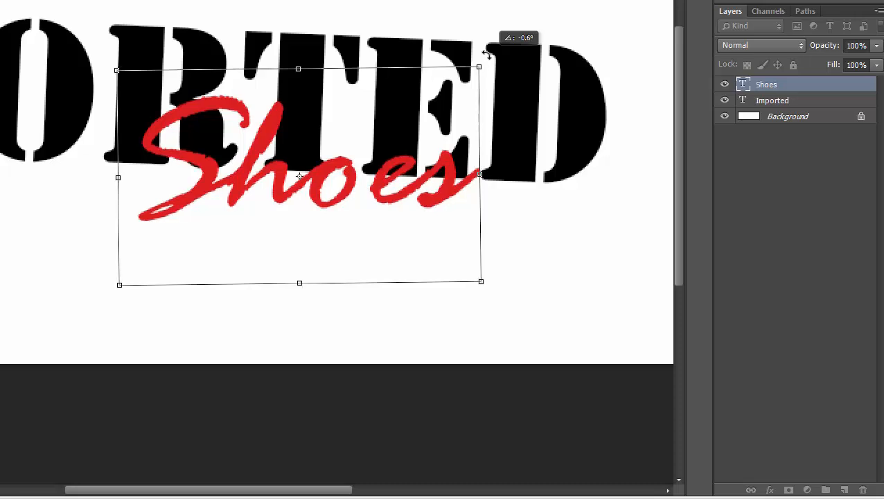
Tilt the Shoes text slightly and apply the rotation.
{"action": "left_click_drag", "start_coordinate": [485, 54], "coordinate": [476, 58]}
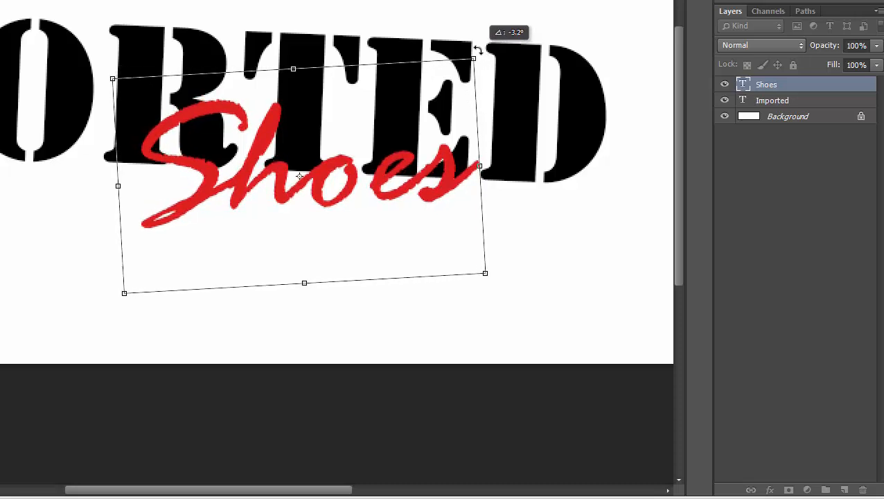
{"action": "left_click_drag", "start_coordinate": [473, 58], "coordinate": [471, 53]}
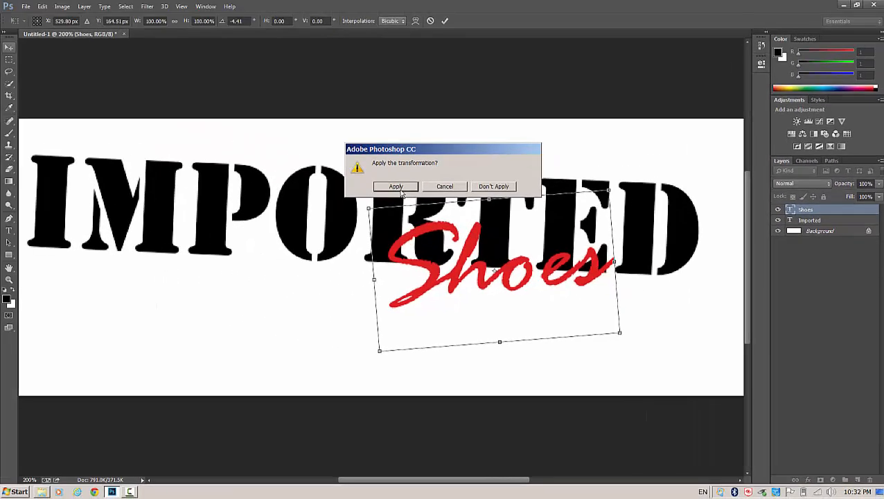
{"action": "left_click", "coordinate": [396, 186]}
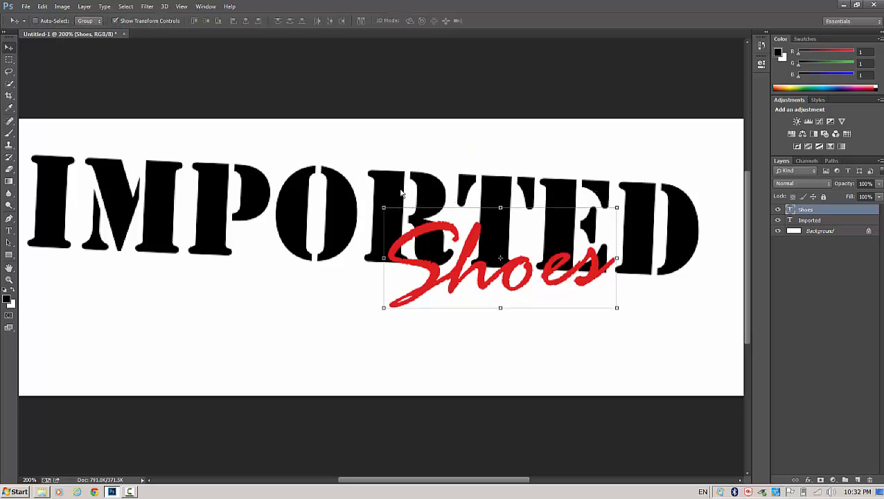
{"action": "mouse_move", "coordinate": [147, 254]}
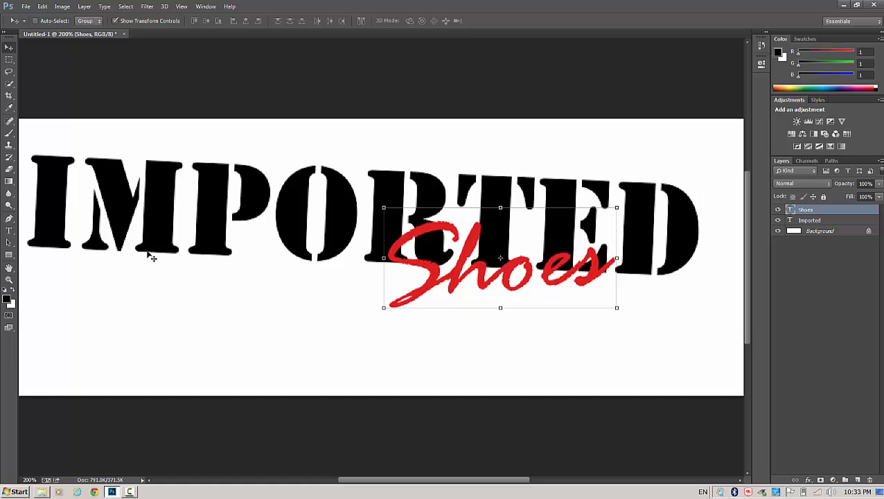
{"action": "mouse_move", "coordinate": [432, 334]}
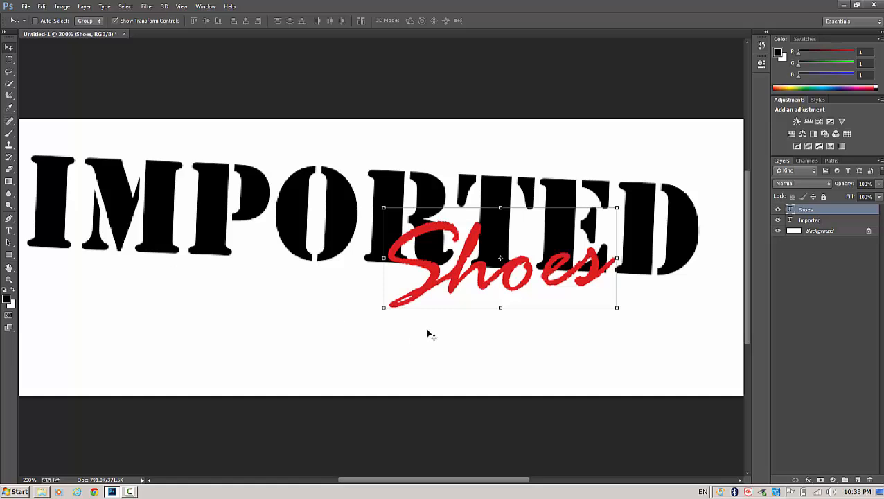
{"action": "left_click", "coordinate": [25, 6]}
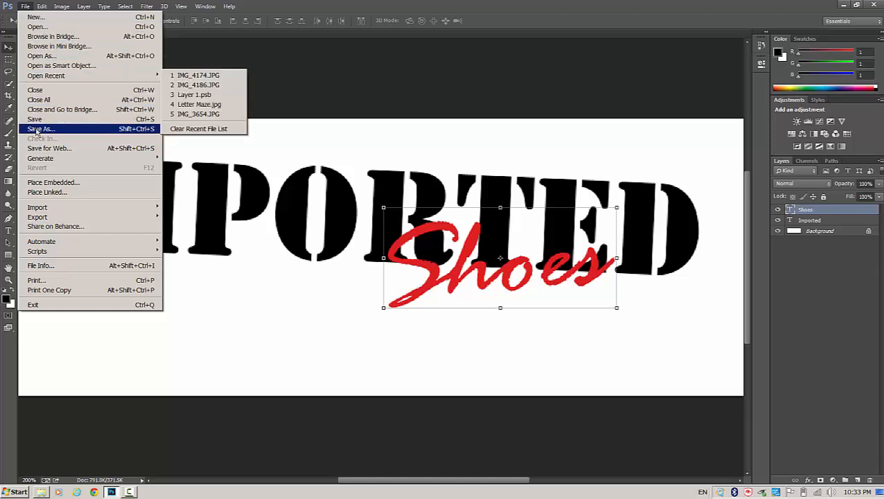
Save the logo as a PNG named 'Chantal Lk 3', accepting the default PNG options.
{"action": "left_click", "coordinate": [42, 129]}
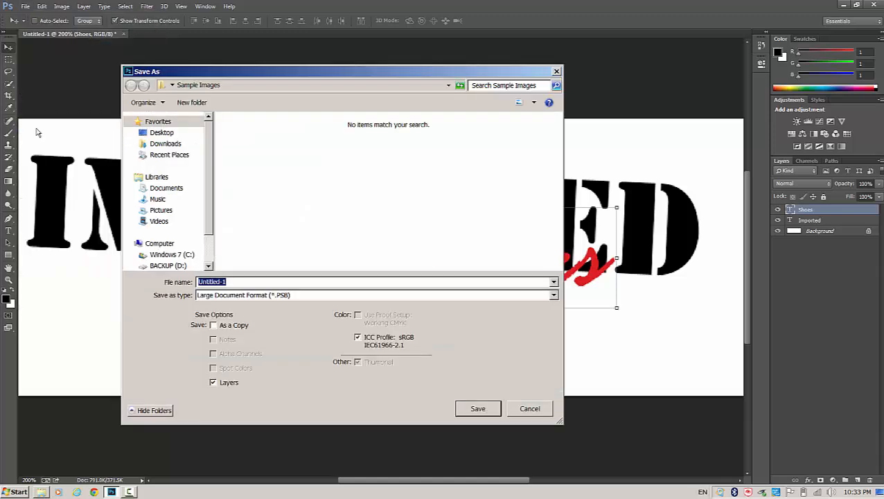
{"action": "mouse_move", "coordinate": [252, 256]}
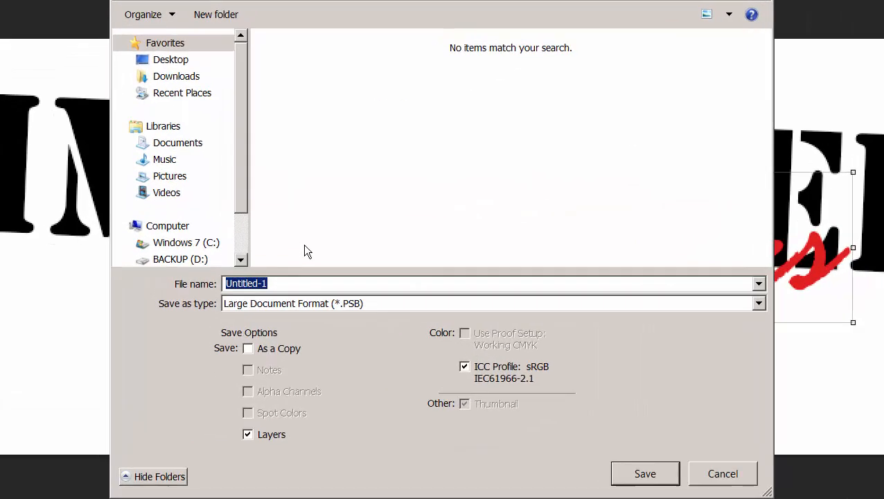
{"action": "type", "text": "Chantal Logo W"}
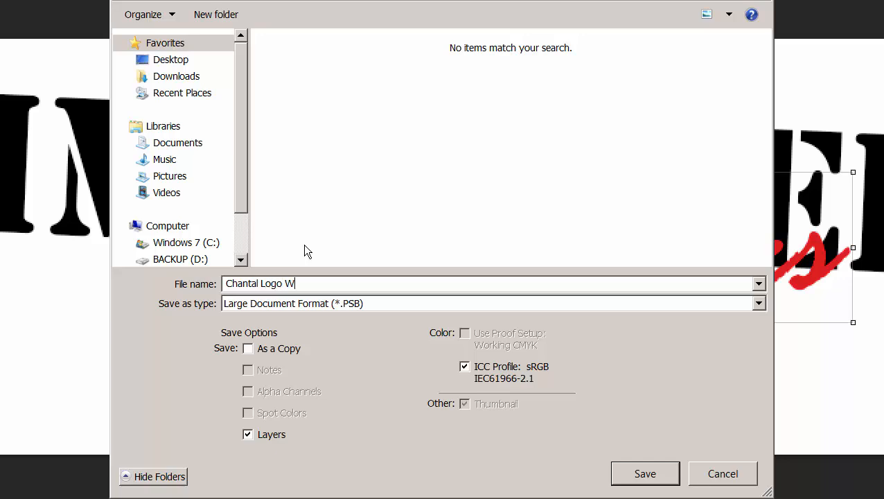
{"action": "type", "text": "k 3"}
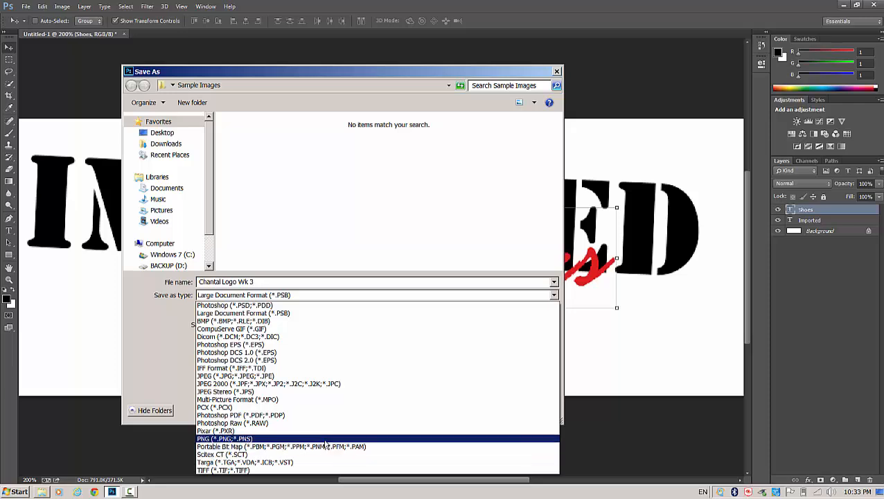
{"action": "left_click", "coordinate": [224, 438]}
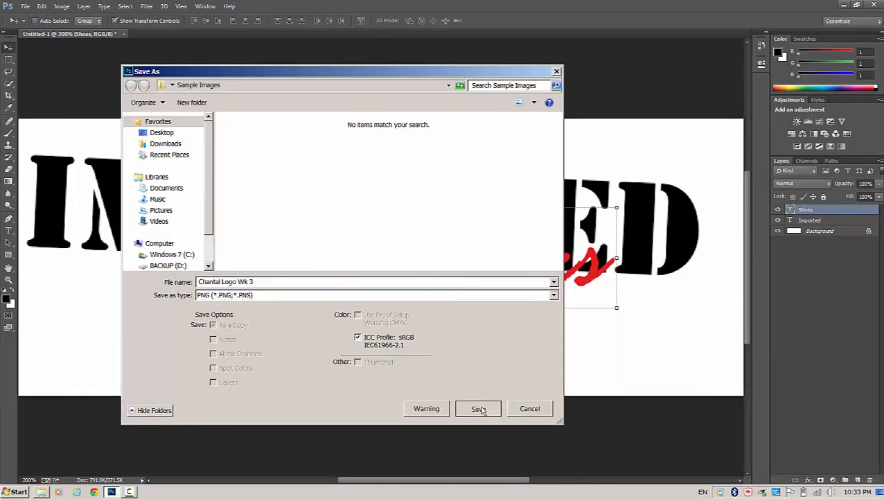
{"action": "left_click", "coordinate": [478, 407]}
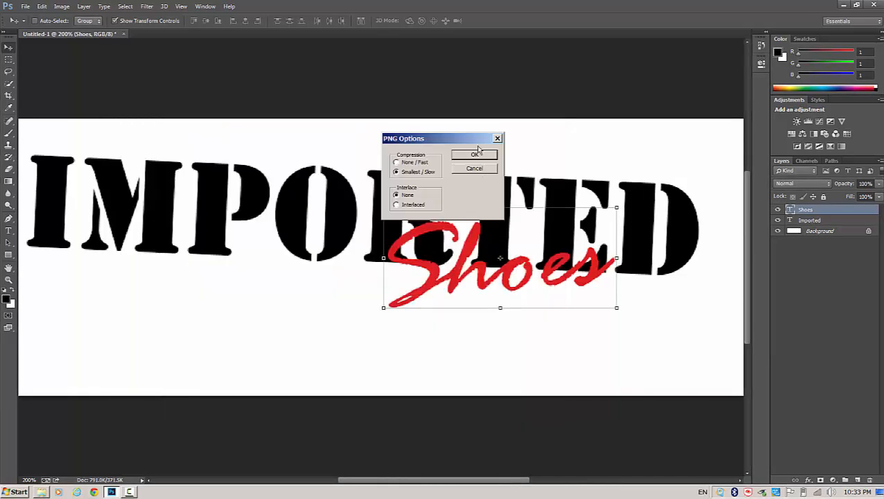
{"action": "left_click", "coordinate": [474, 154]}
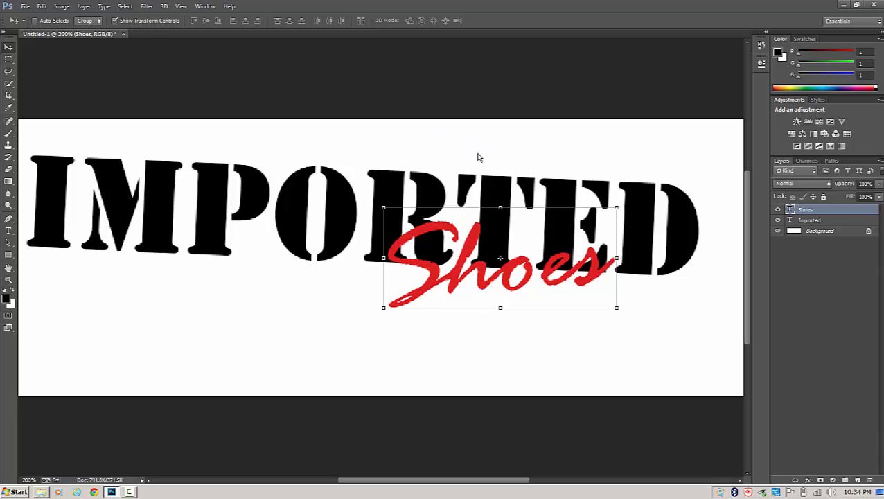